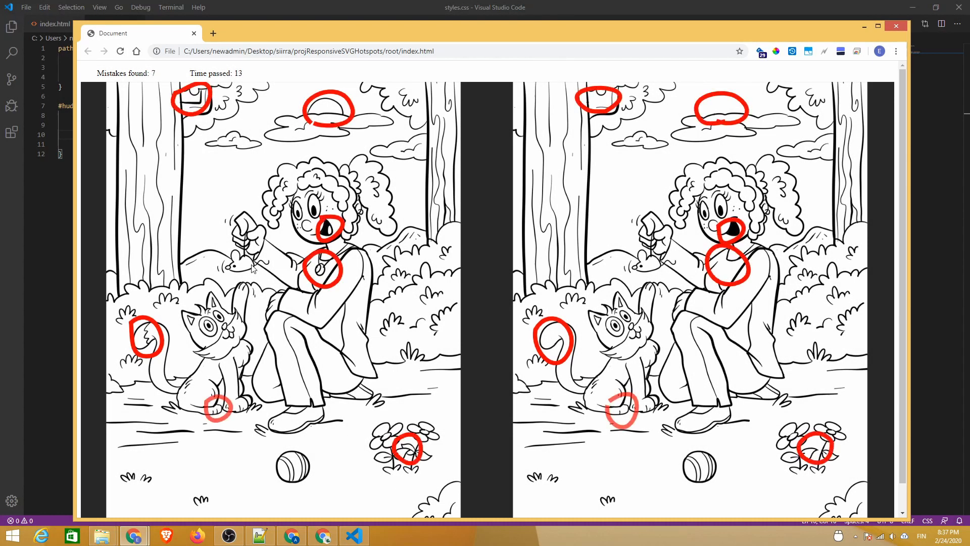
# Step: Find another difference in the pictures so its red loop appears and the counter advances
pyautogui.click(317, 179)
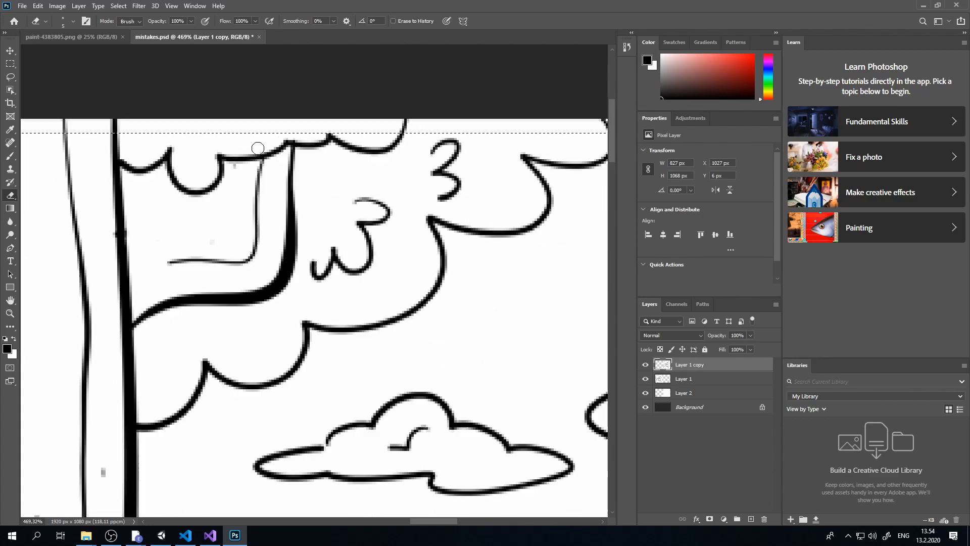
# Step: Fit both whole drawings on the Photoshop canvas, then leave for File Explorer
pyautogui.press('ctrl+0')
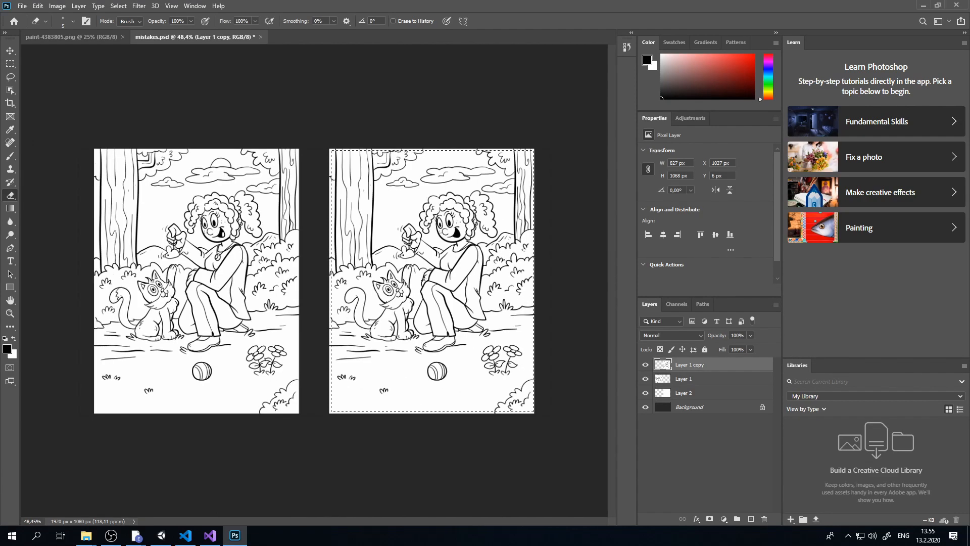
pyautogui.click(21, 6)
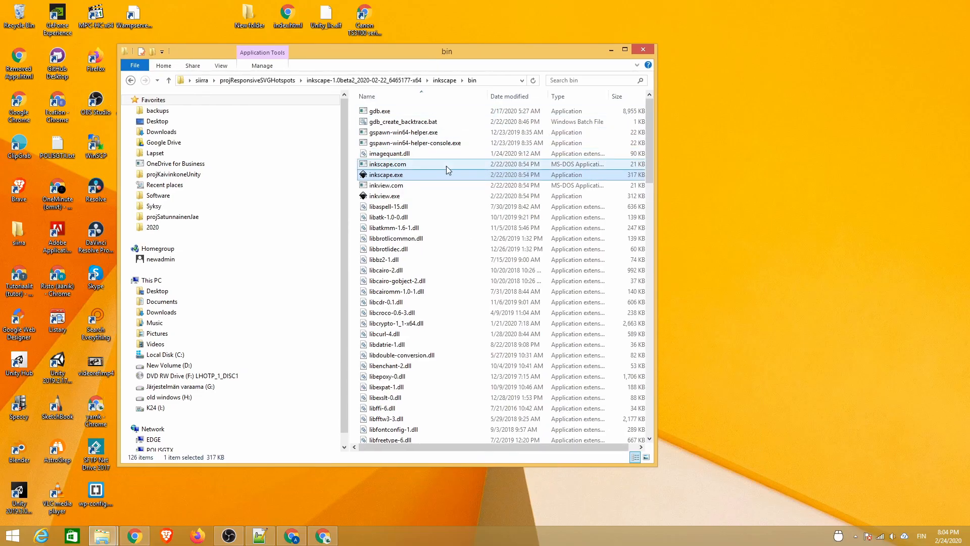
# Step: Launch inkscape.exe and import mistakes.png with the default bitmap import settings
pyautogui.doubleClick(385, 175)
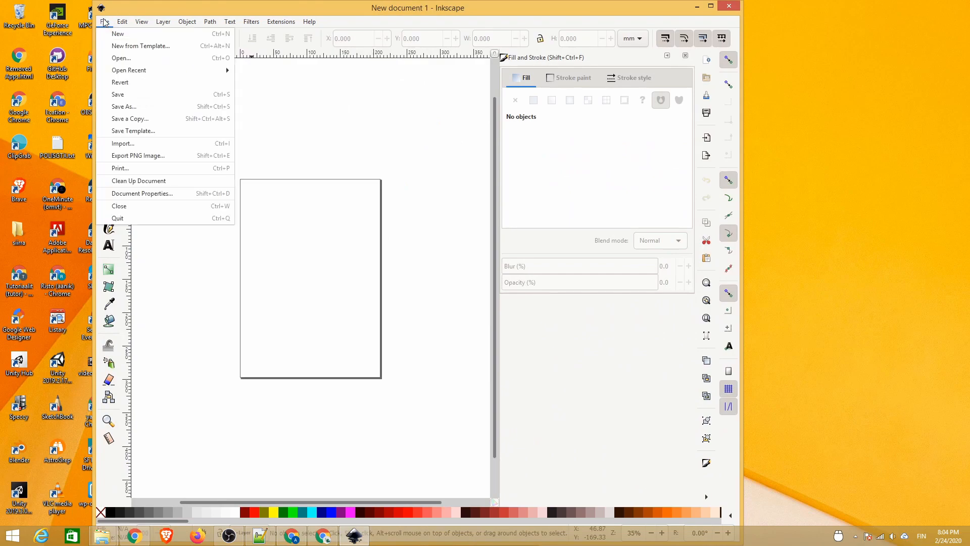
pyautogui.click(122, 142)
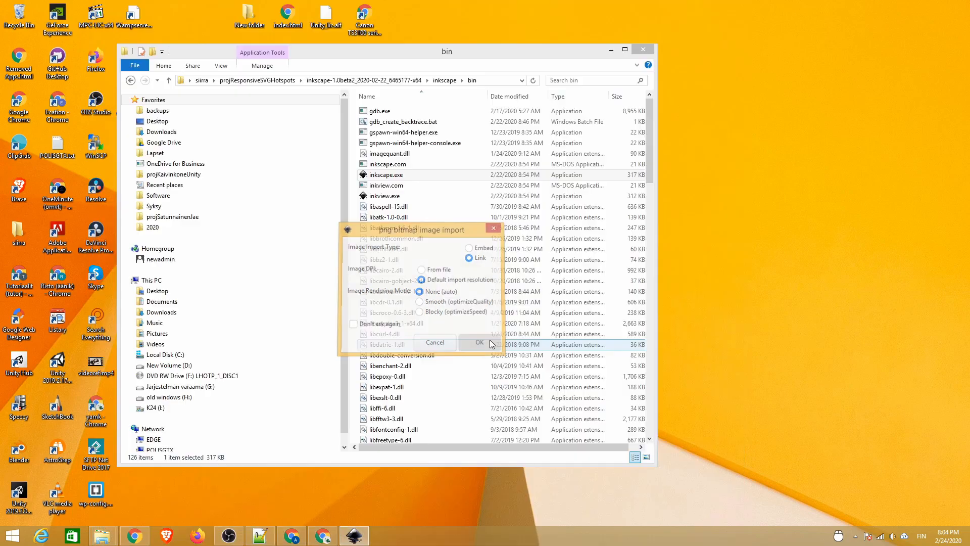
pyautogui.click(479, 342)
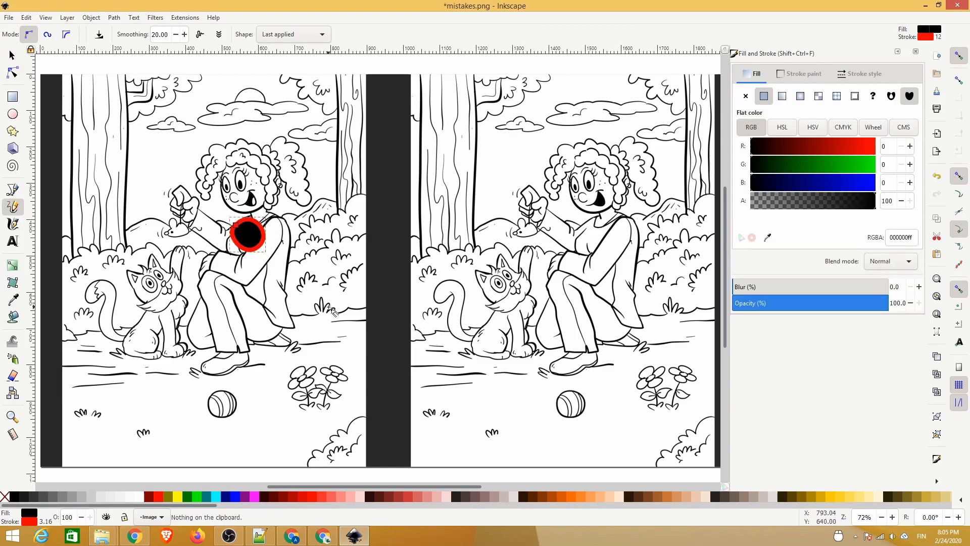
pyautogui.moveTo(764, 96)
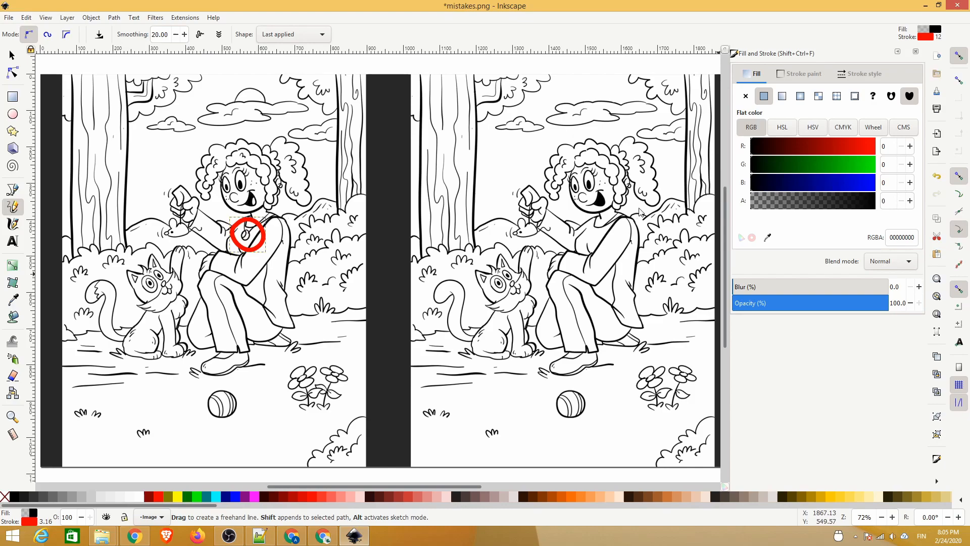
pyautogui.moveTo(753, 203)
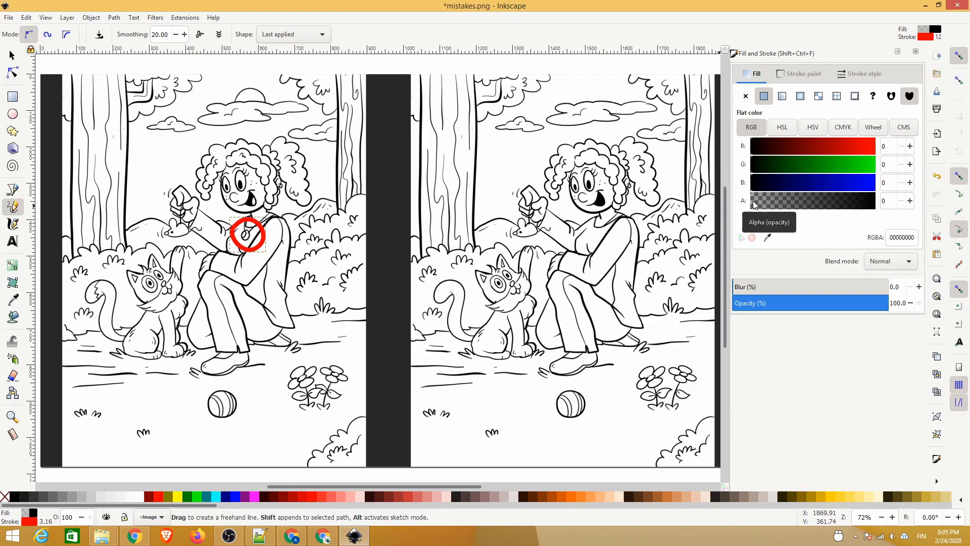
# Step: Lower the red loop's stroke width to about 2.665 in Stroke style
pyautogui.click(863, 74)
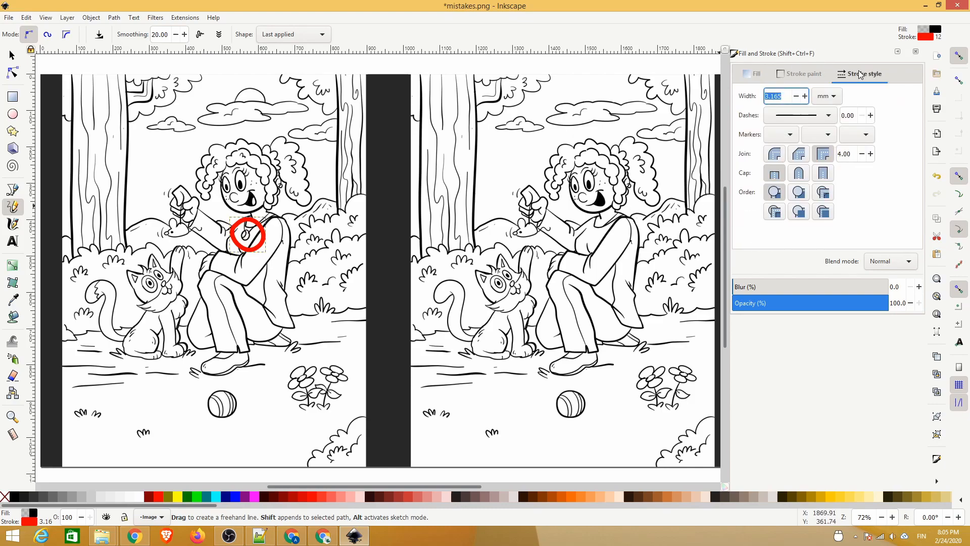
pyautogui.click(795, 96)
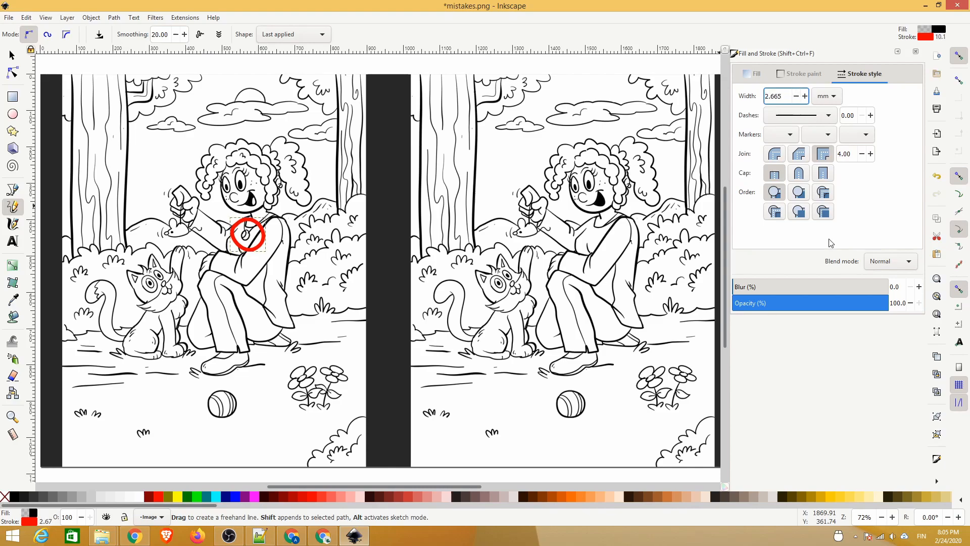
# Step: Draw red pencil loops around the mouth and necklace differences on the right picture
pyautogui.moveTo(578, 223); pyautogui.dragTo(615, 236)
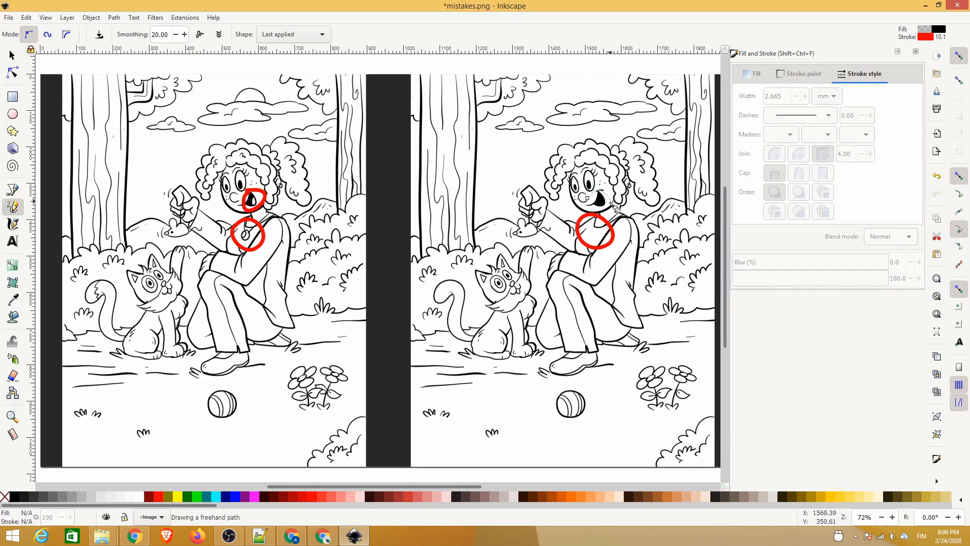
pyautogui.moveTo(585, 195); pyautogui.dragTo(603, 213)
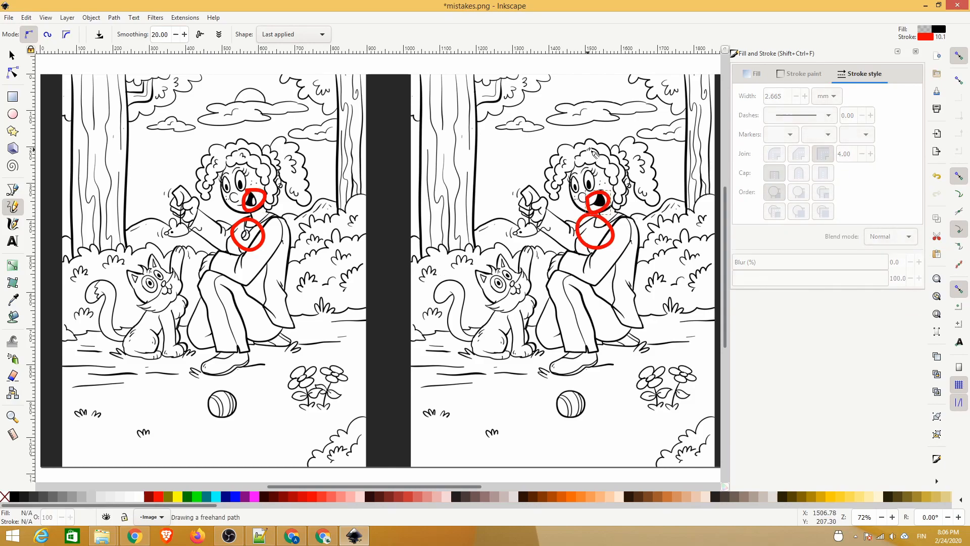
pyautogui.moveTo(578, 145); pyautogui.dragTo(603, 172)
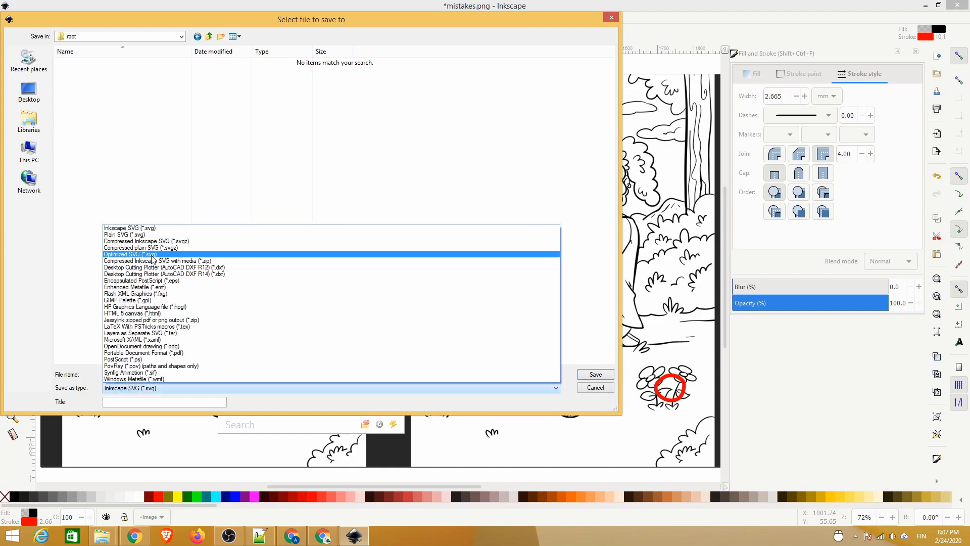
# Step: Save as optimized SVG mistakes.svg with coordinate precision 4, keeping SVG Output and IDs defaults
pyautogui.click(594, 374)
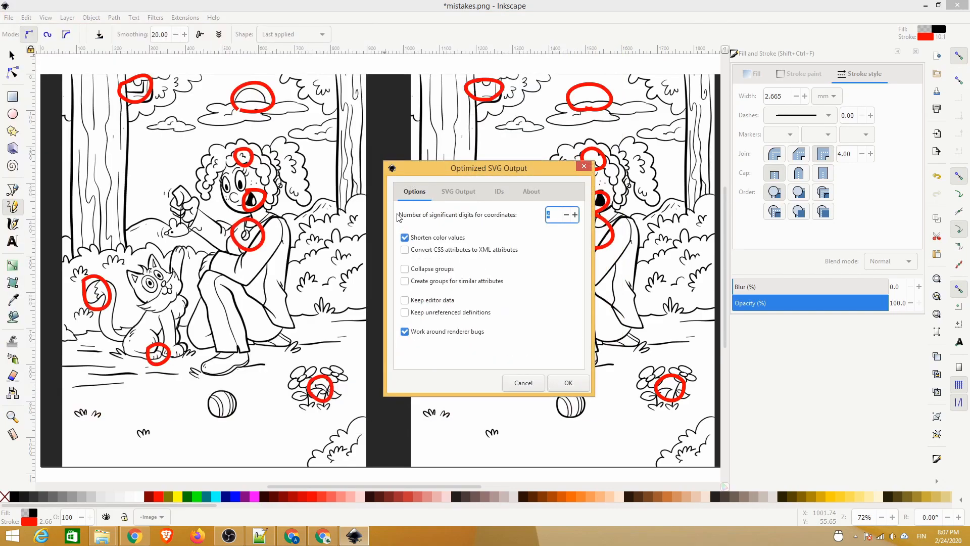
pyautogui.write('4')
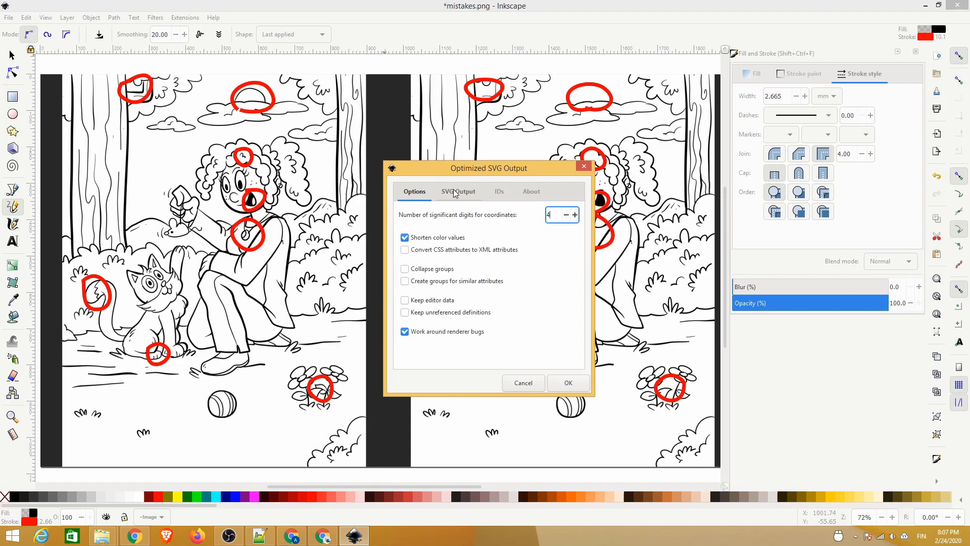
pyautogui.click(458, 191)
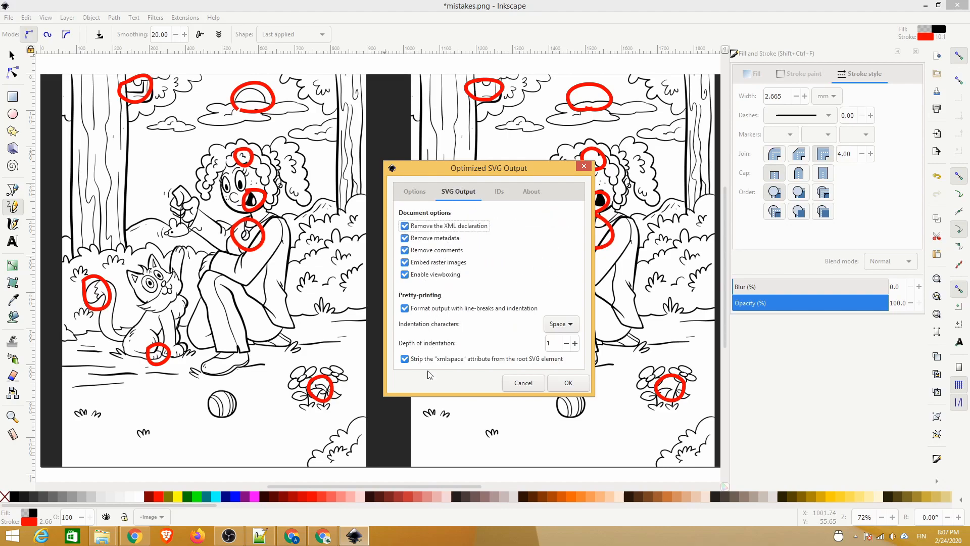
pyautogui.click(498, 191)
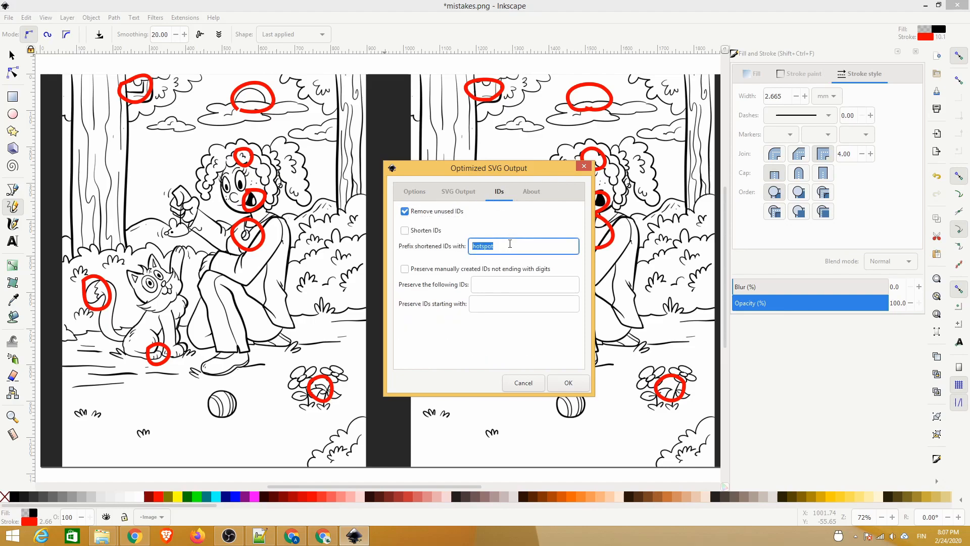
pyautogui.click(567, 382)
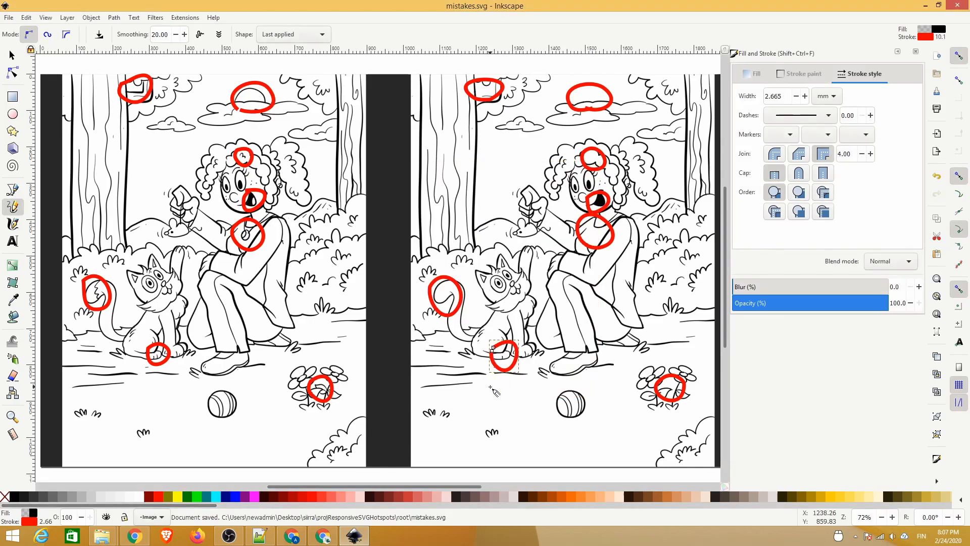
# Step: Open mistakes.svg with Code and select the long xlink:href image path to shorten it to mistakes.png
pyautogui.rightClick(373, 111)
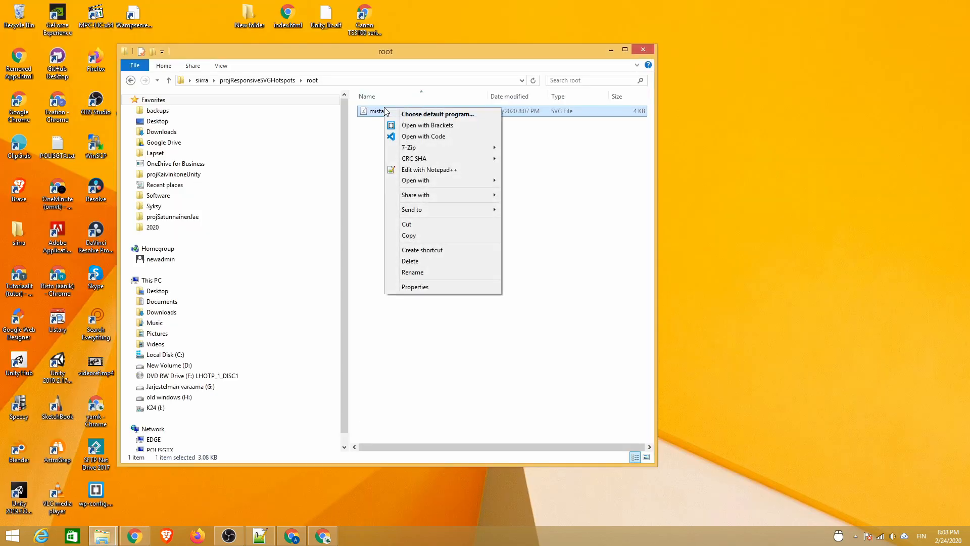
pyautogui.click(424, 137)
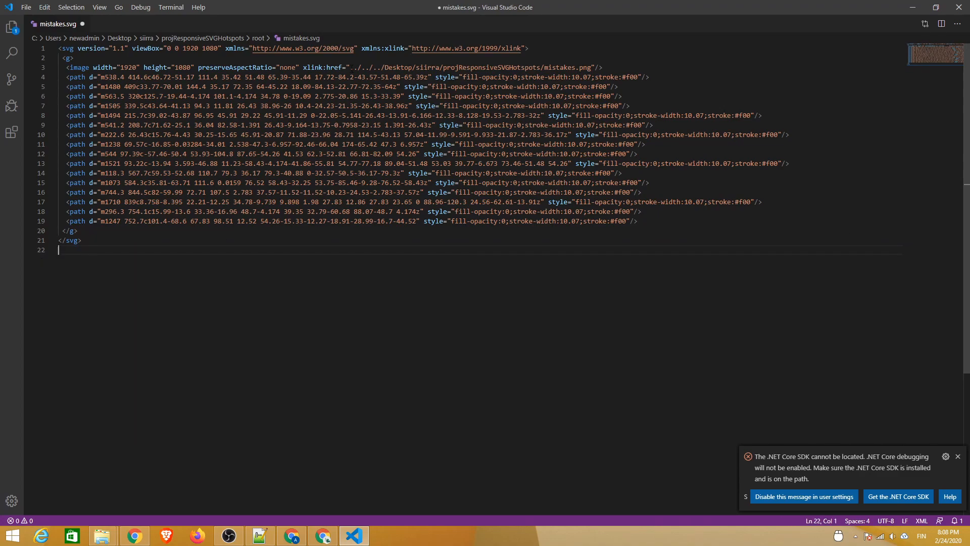
pyautogui.moveTo(351, 67); pyautogui.dragTo(531, 66)
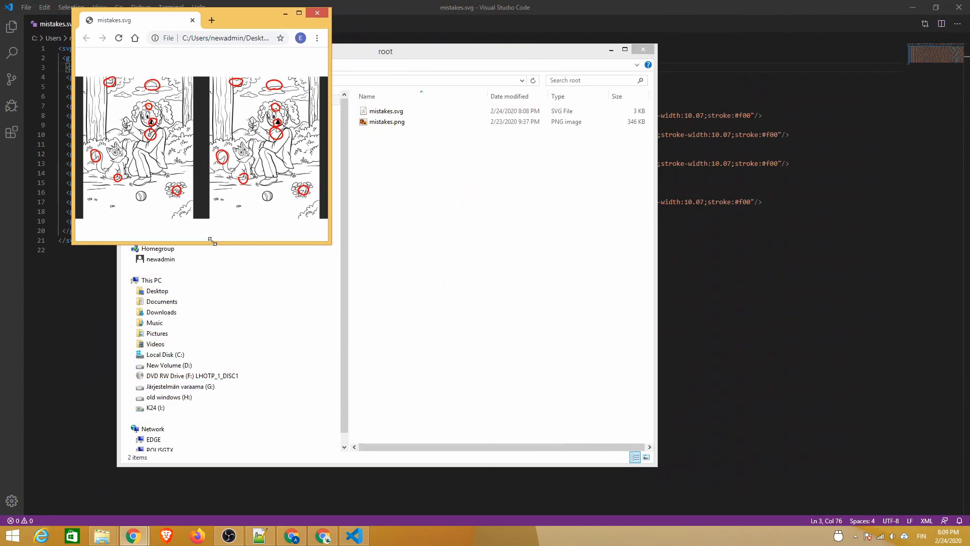
# Step: Maximize Chrome to check mistakes.svg shows every red loop, then minimize the browser
pyautogui.click(298, 12)
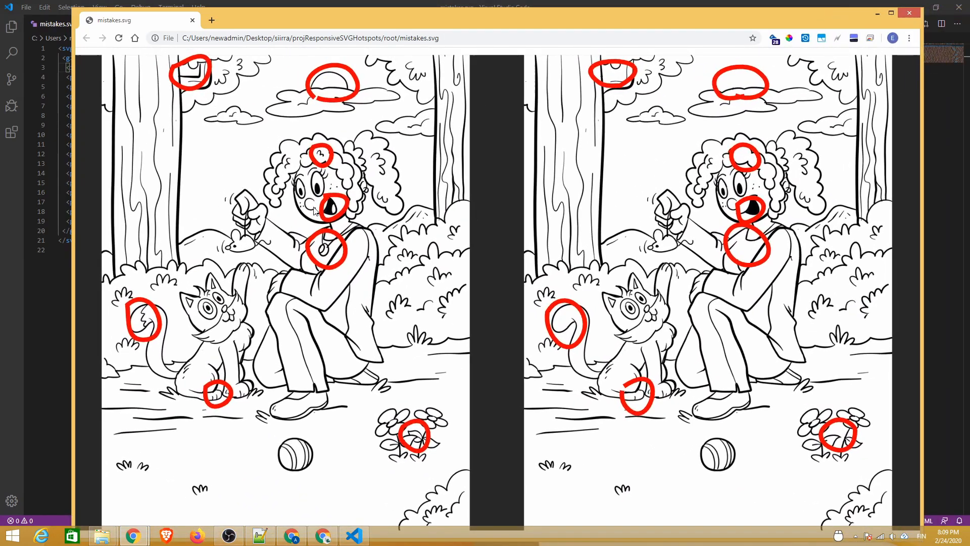
pyautogui.moveTo(877, 12)
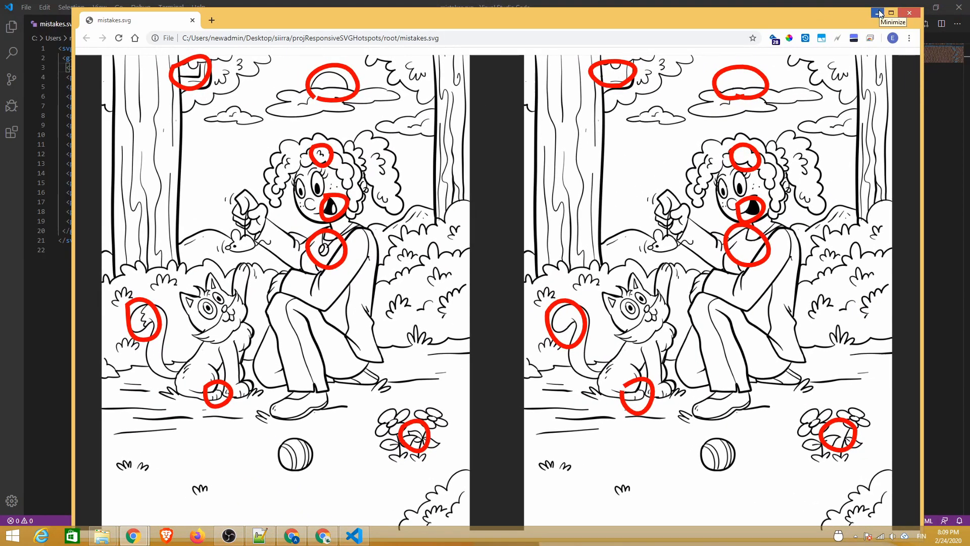
pyautogui.click(879, 12)
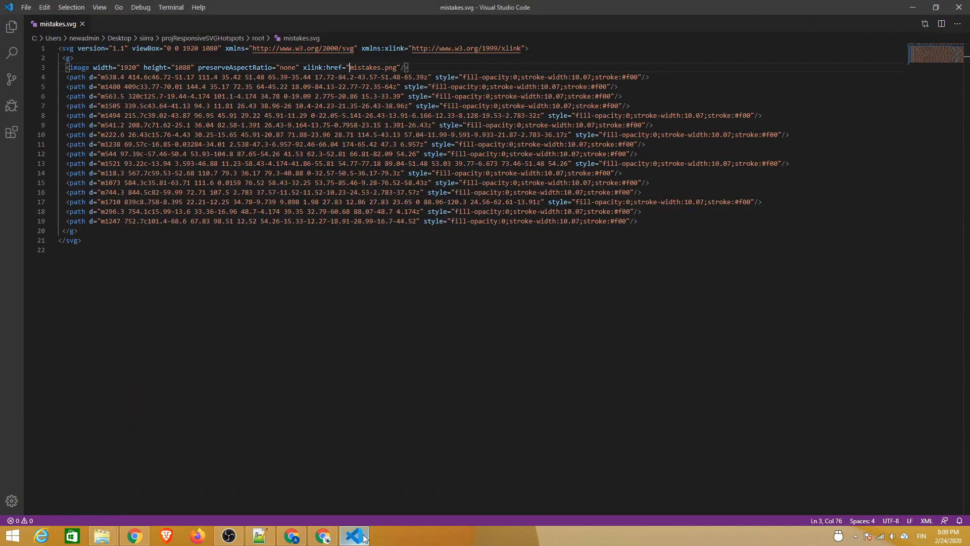
# Step: Save the SVG markup under the new name index.html as an HTML file
pyautogui.press('ctrl+shift+s')
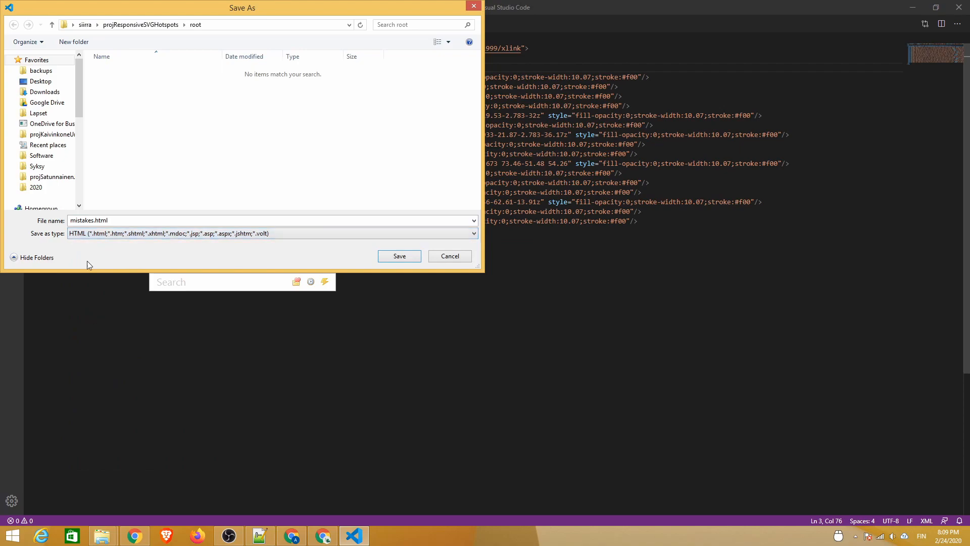
pyautogui.write('index')
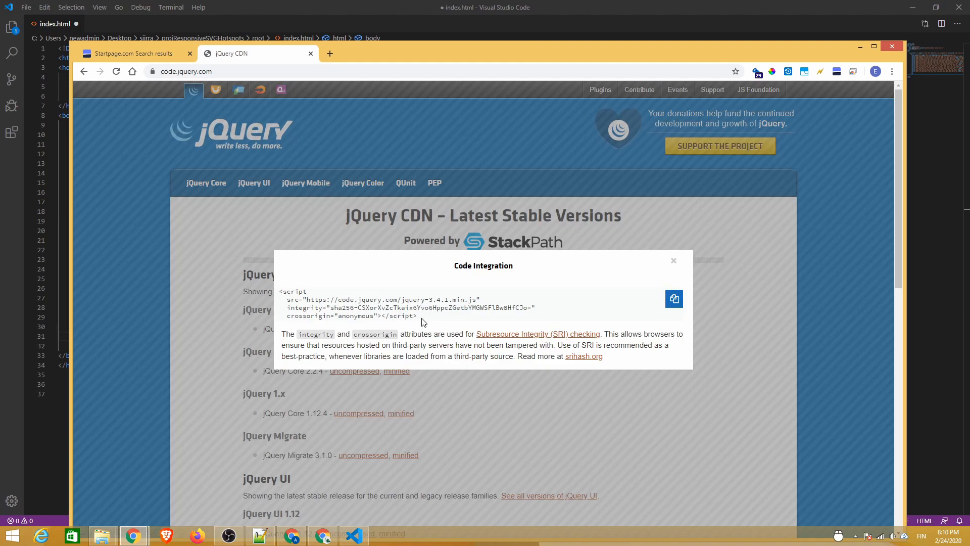
# Step: Copy the jQuery 3.4.1 minified CDN script tag from code.jquery.com
pyautogui.click(673, 260)
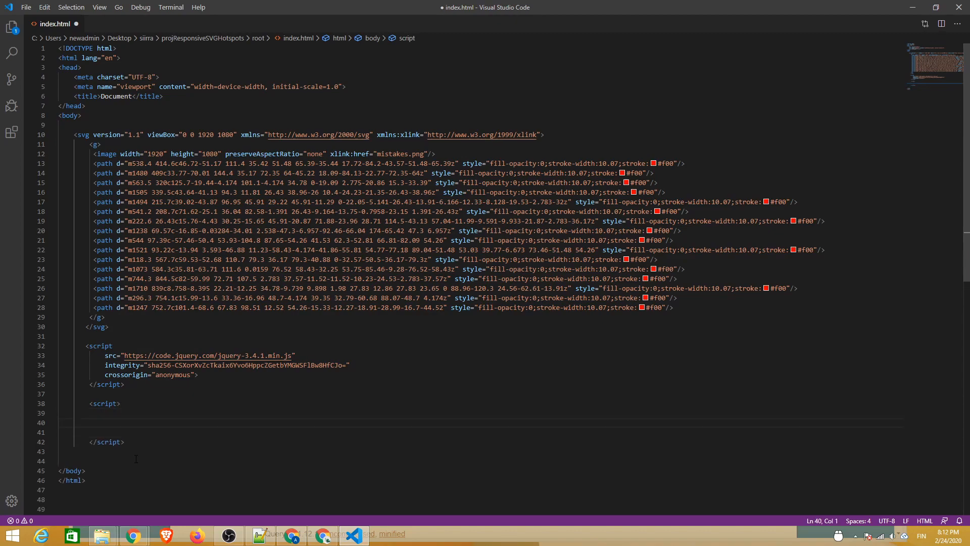
# Step: Wire every SVG path's click to a fadeOpacity handler with $("path").click(fadeOpacity)
pyautogui.write('$()')
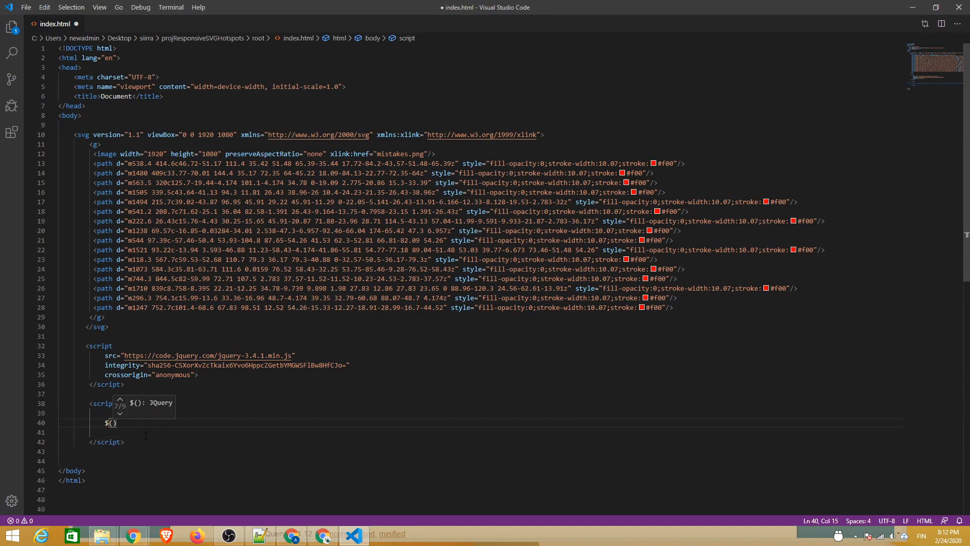
pyautogui.write('"path"')
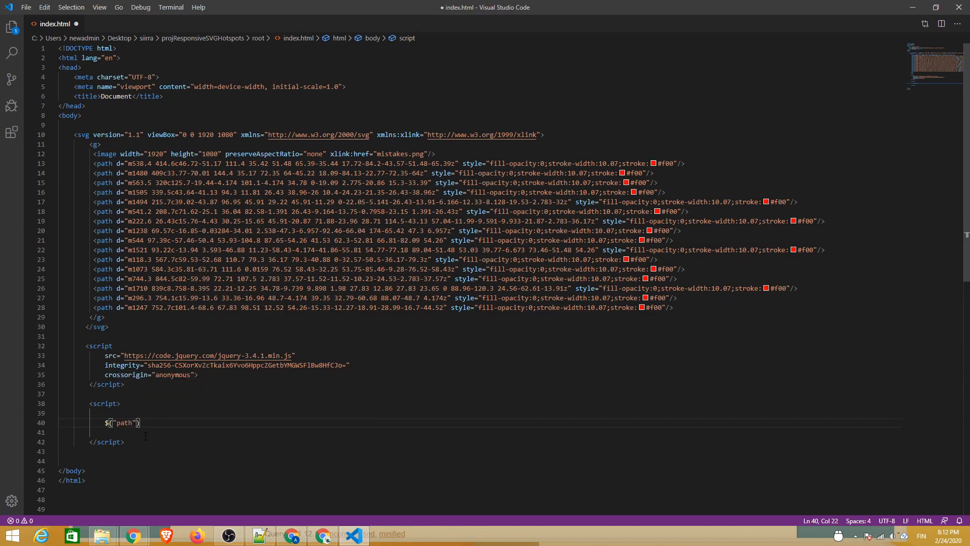
pyautogui.write('.click()')
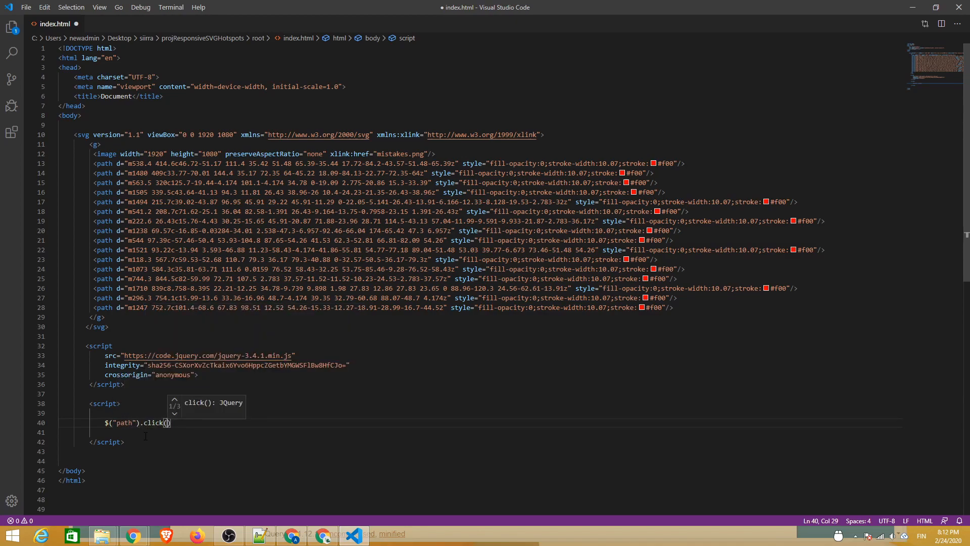
pyautogui.write('fadeOpacity')
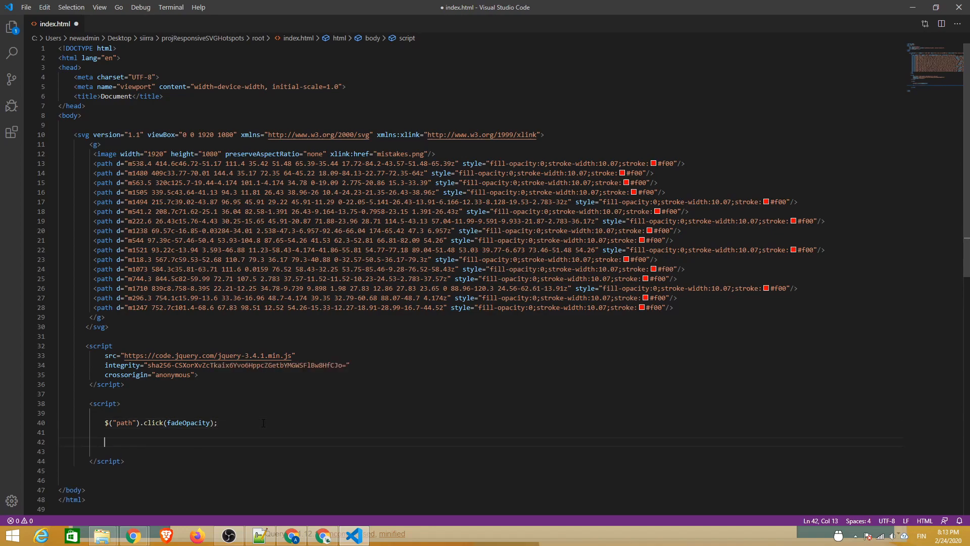
# Step: Define function fadeOpacity() that pops up alert("hit!")
pyautogui.write('function fadeOpacity(){')
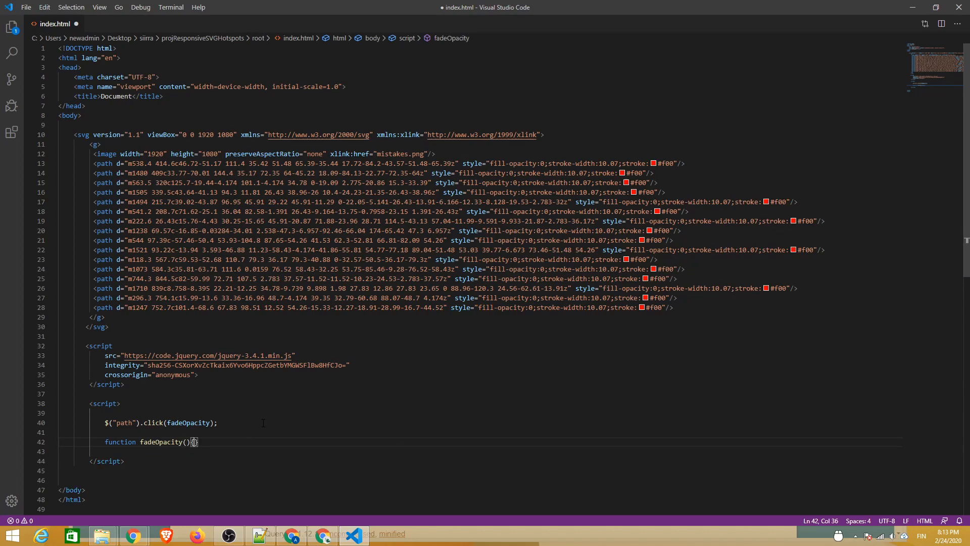
pyautogui.write('alert')
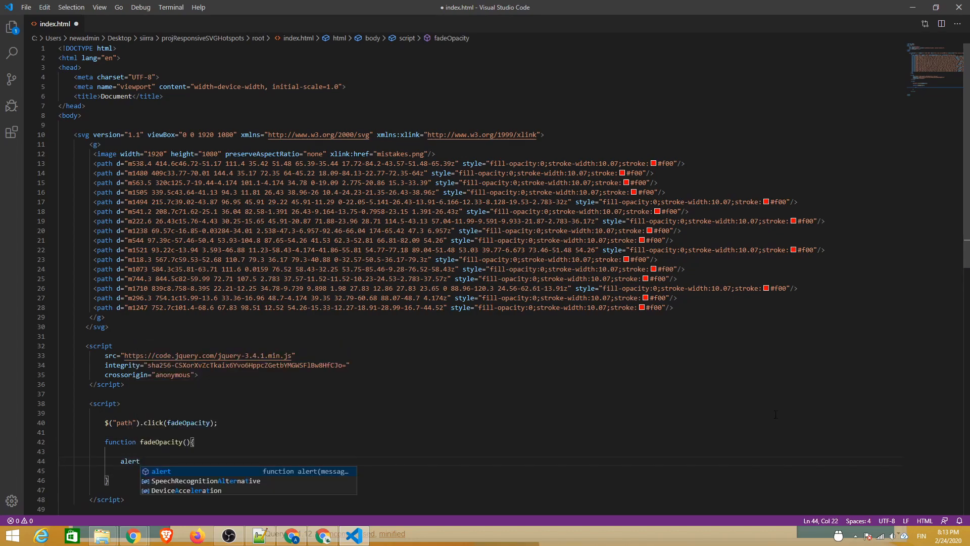
pyautogui.write('("hit!")')
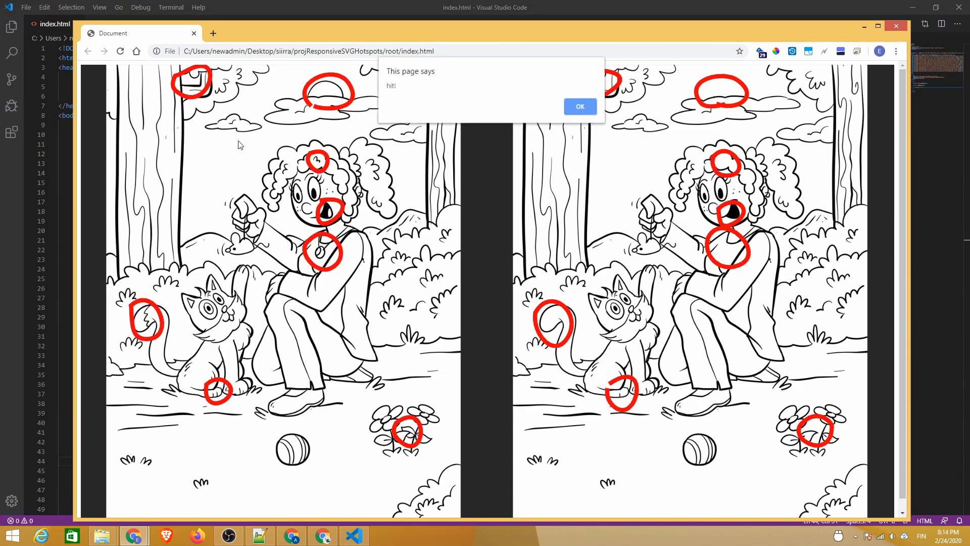
# Step: Confirm in Chrome that clicking a hotspot on the flowers answers with the hit! alert
pyautogui.click(578, 106)
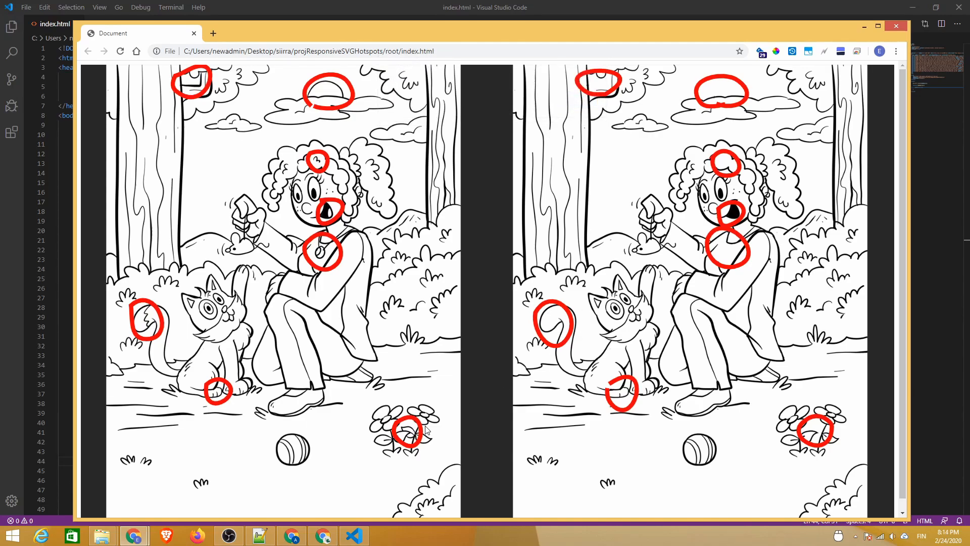
pyautogui.click(406, 434)
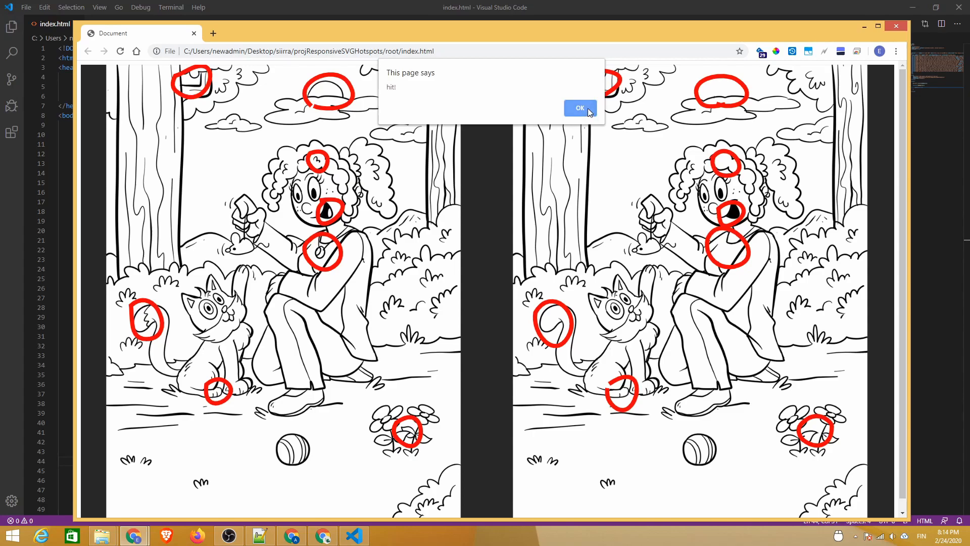
pyautogui.click(579, 108)
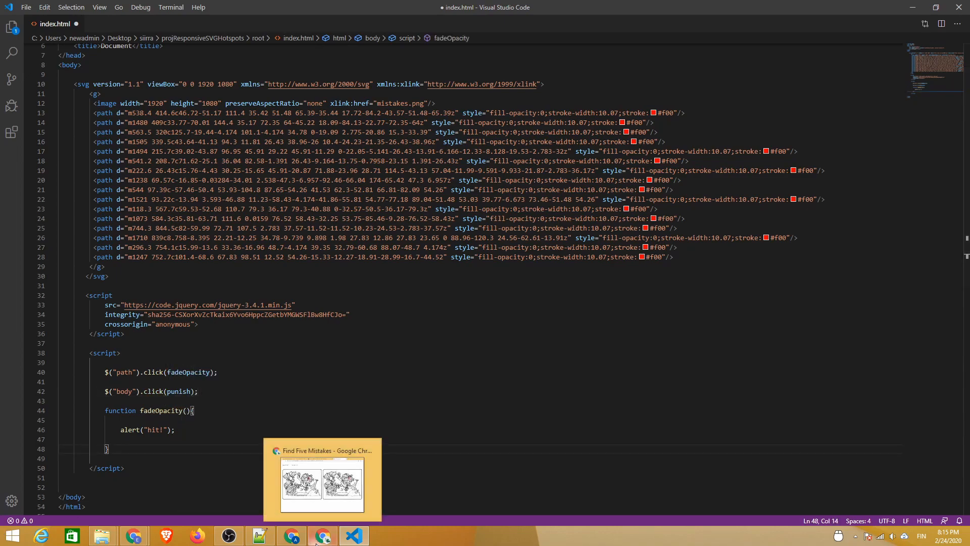
# Step: Add a body-click punish function alerting 'Nope, be more careful!' and test it on the drawing
pyautogui.write('function punish')
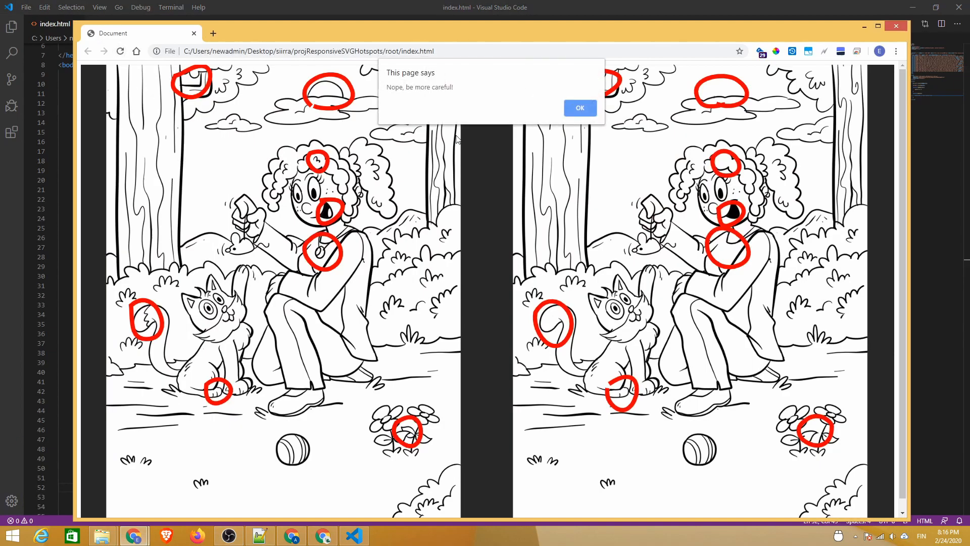
pyautogui.click(579, 109)
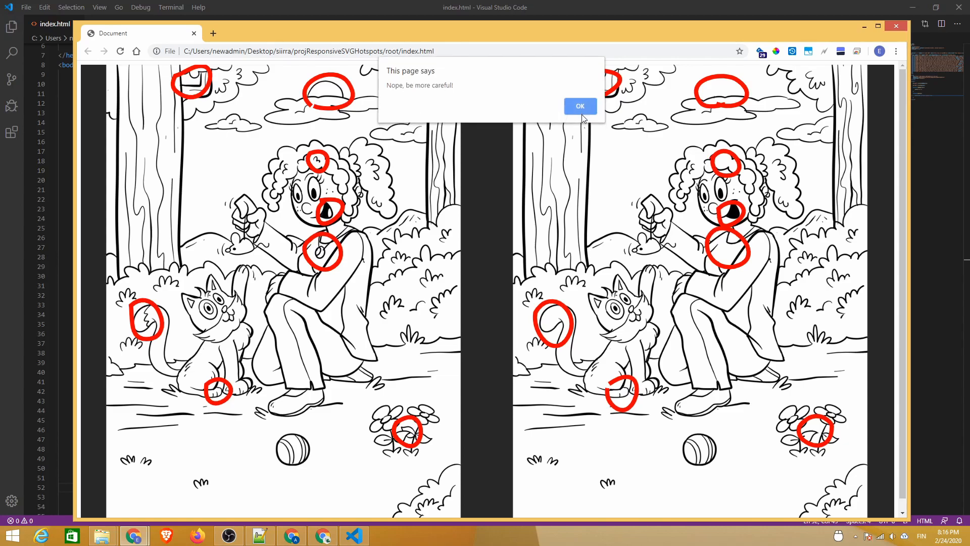
pyautogui.click(580, 106)
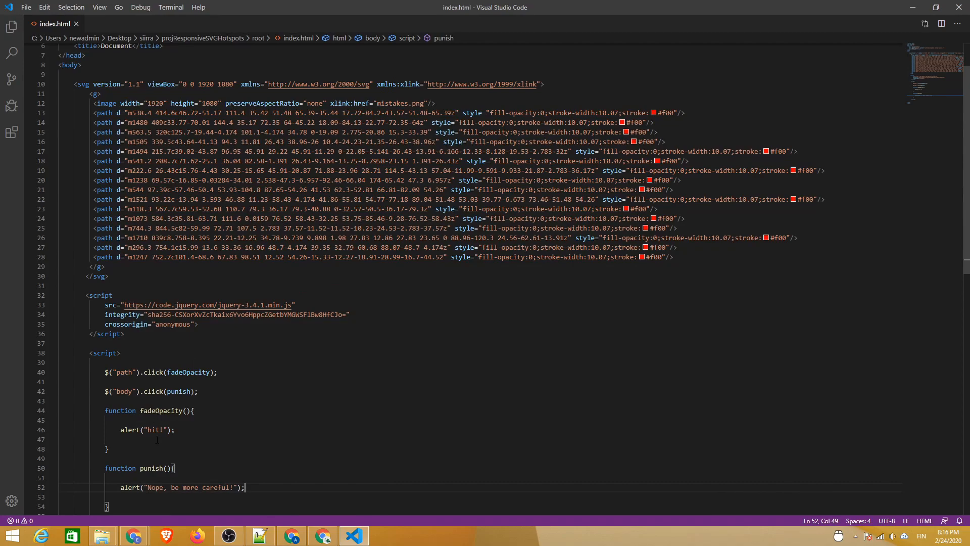
# Step: Add event.stopPropagation() in fadeOpacity with a comment that it stops bubbling to the body handler
pyautogui.write('event.stopPropagation')
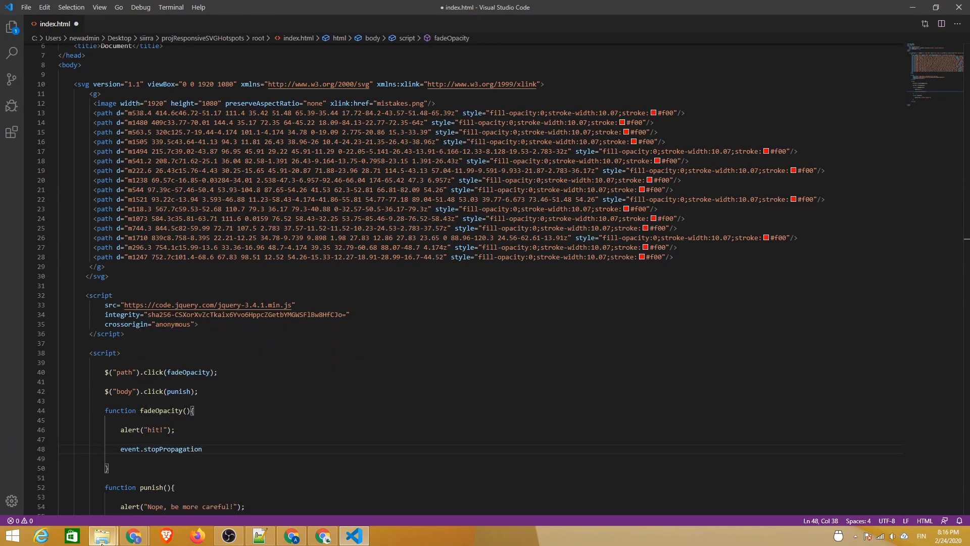
pyautogui.write('();')
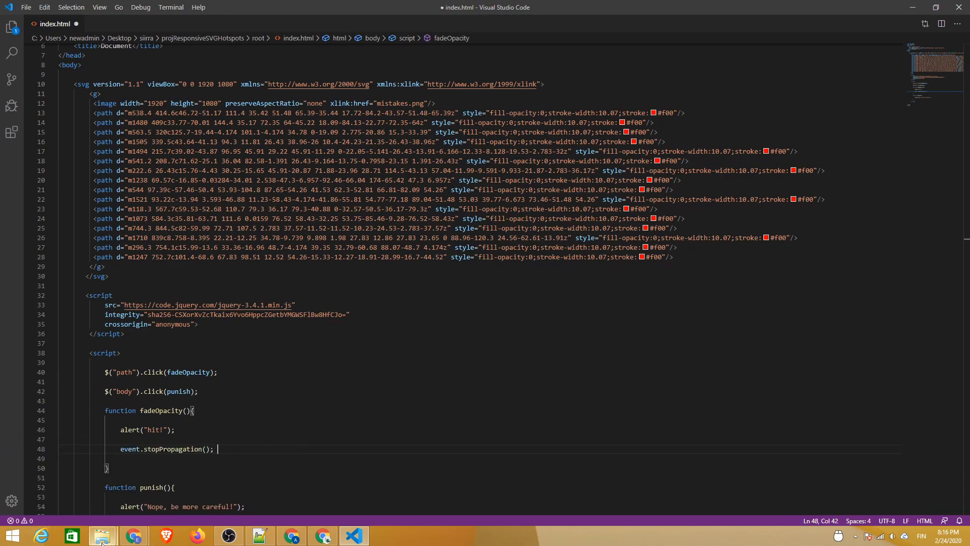
pyautogui.write('//stop event from b')
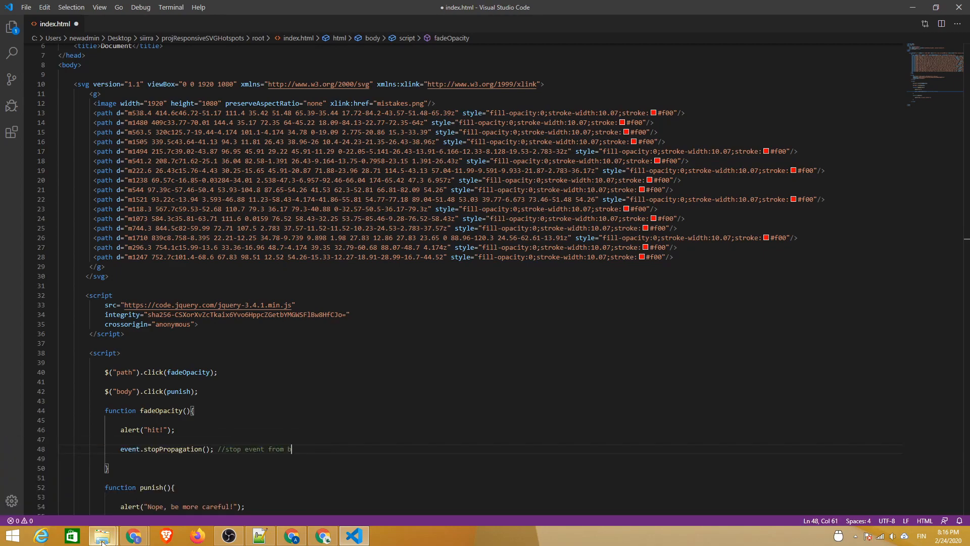
pyautogui.write('bbling up and triggering')
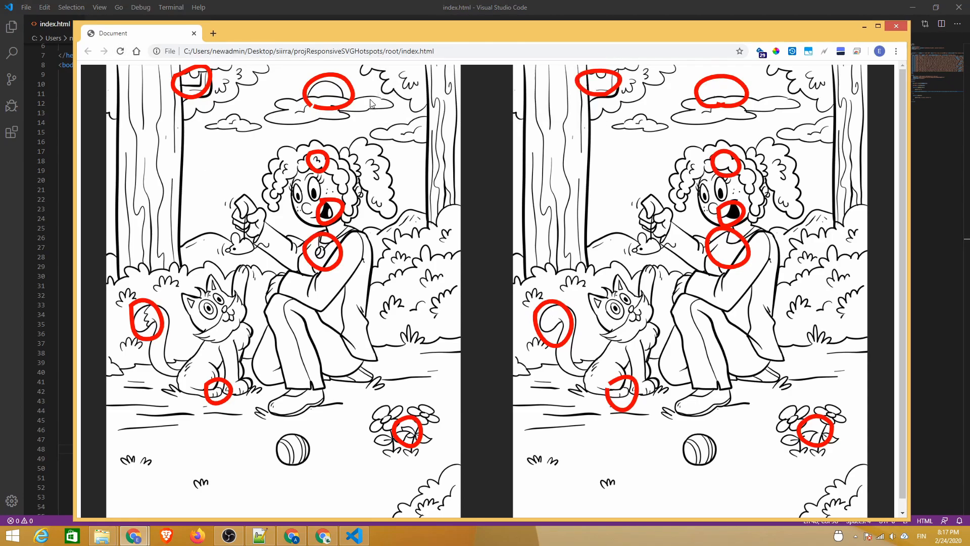
pyautogui.moveTo(454, 122)
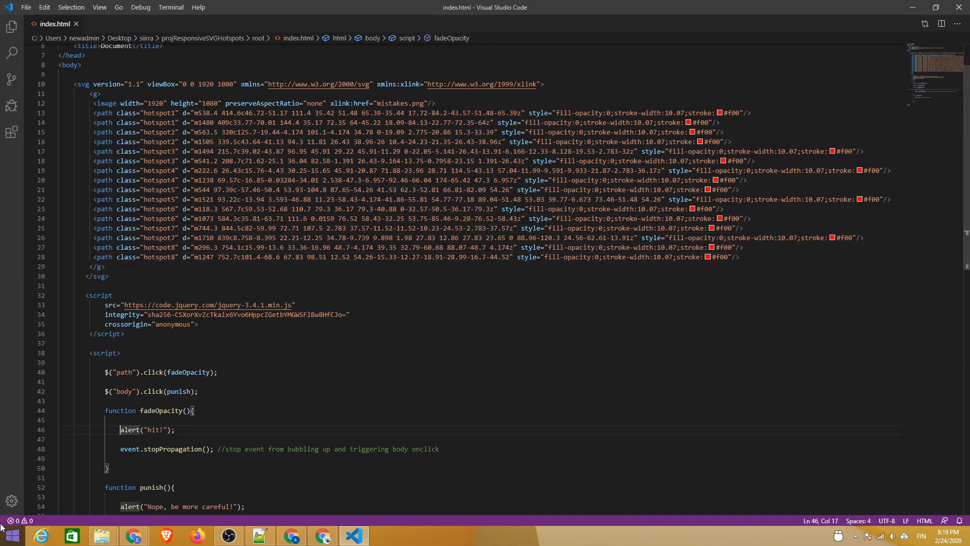
# Step: Comment out alert("hit!") and animate $(this) to opacity:1 over 2000 ms instead
pyautogui.write('//')
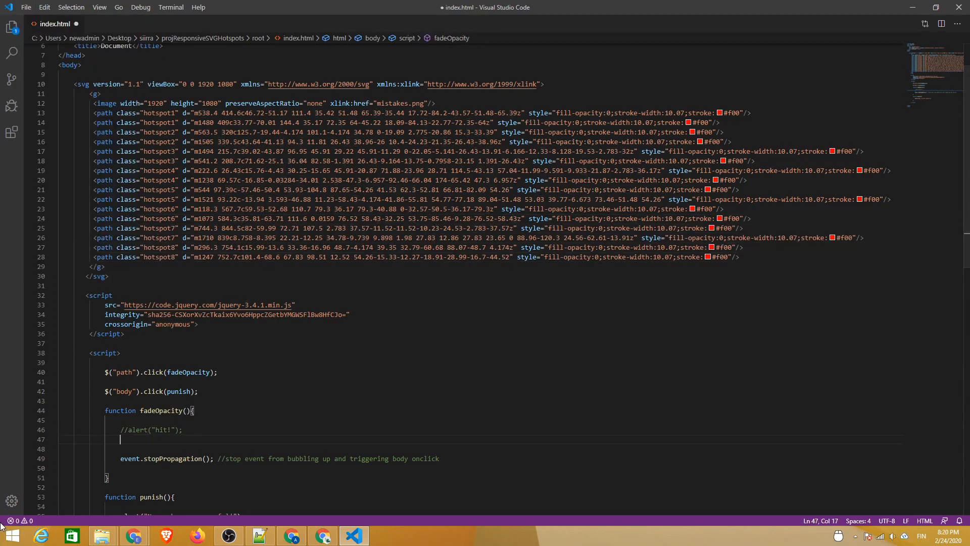
pyautogui.write('$')
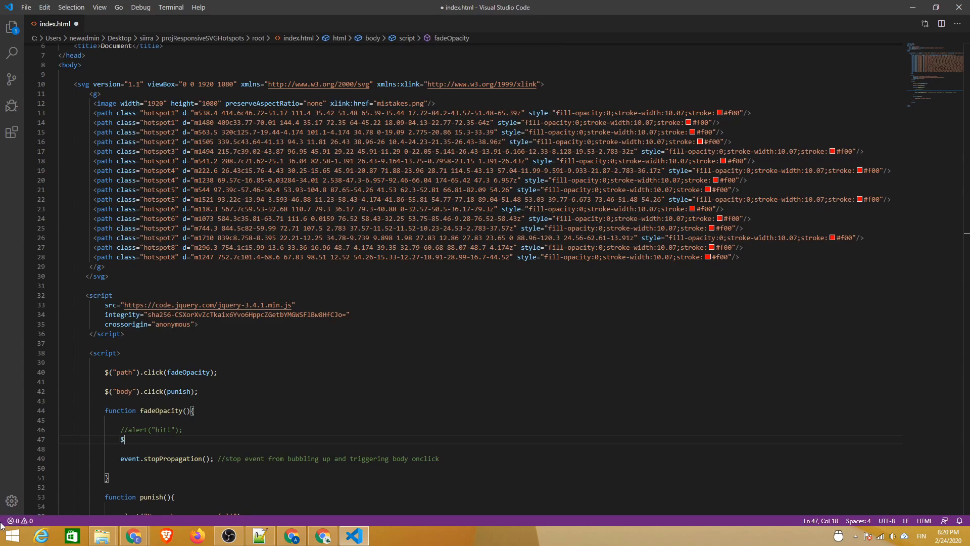
pyautogui.write('(this)')
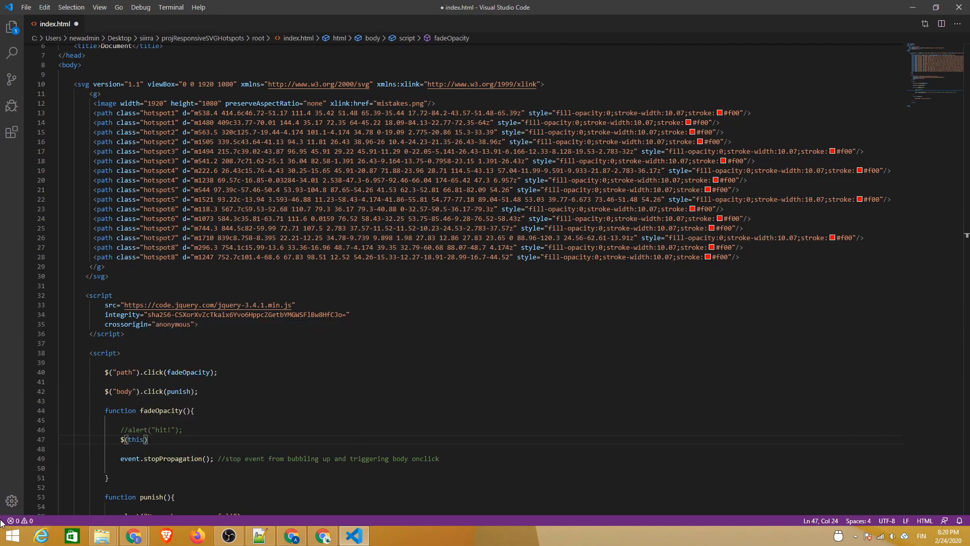
pyautogui.write('.animate()')
pyautogui.click(479, 448)
pyautogui.write('{')
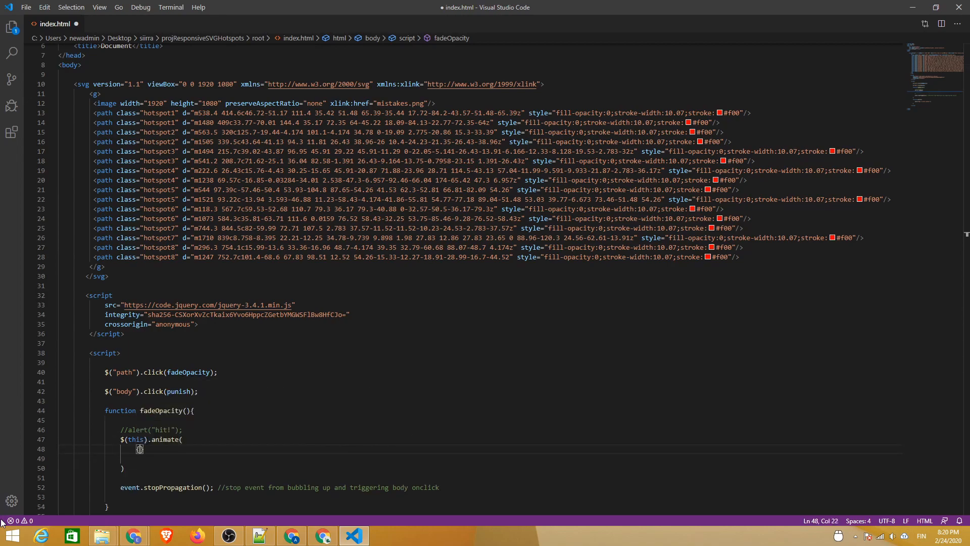
pyautogui.write('opacity:1')
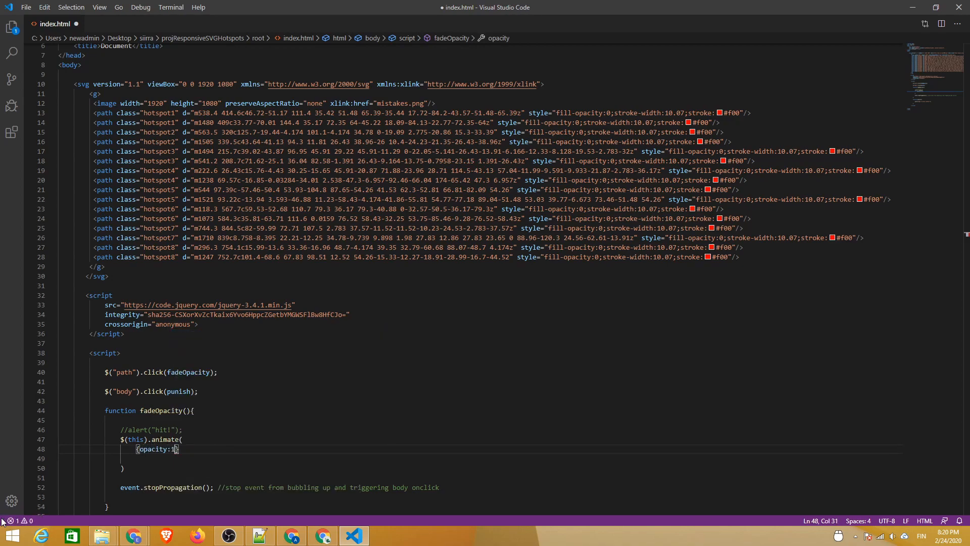
pyautogui.write(', 2000')
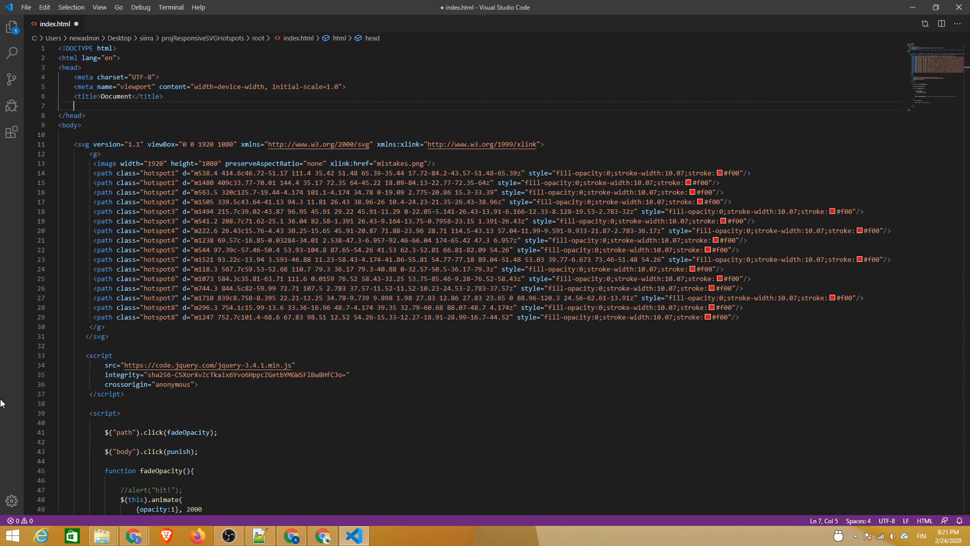
# Step: Link a styles.css stylesheet from index.html and start a new file for it
pyautogui.write('<link rel="stylesheet" href="">')
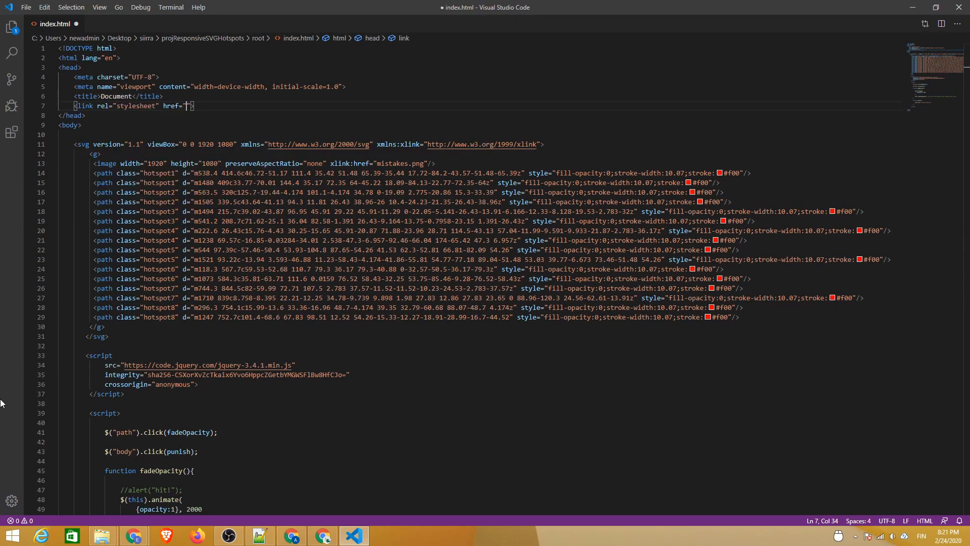
pyautogui.write('styles.')
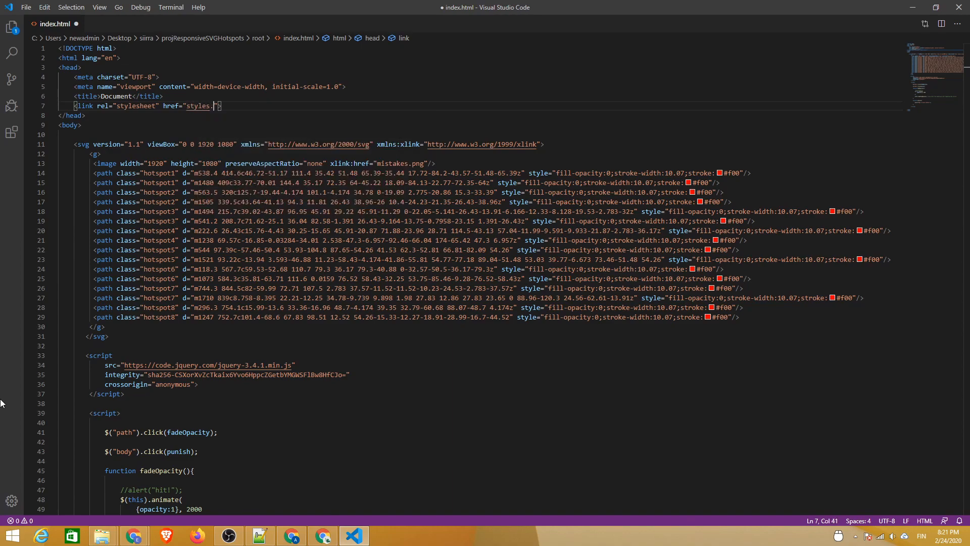
pyautogui.click(26, 7)
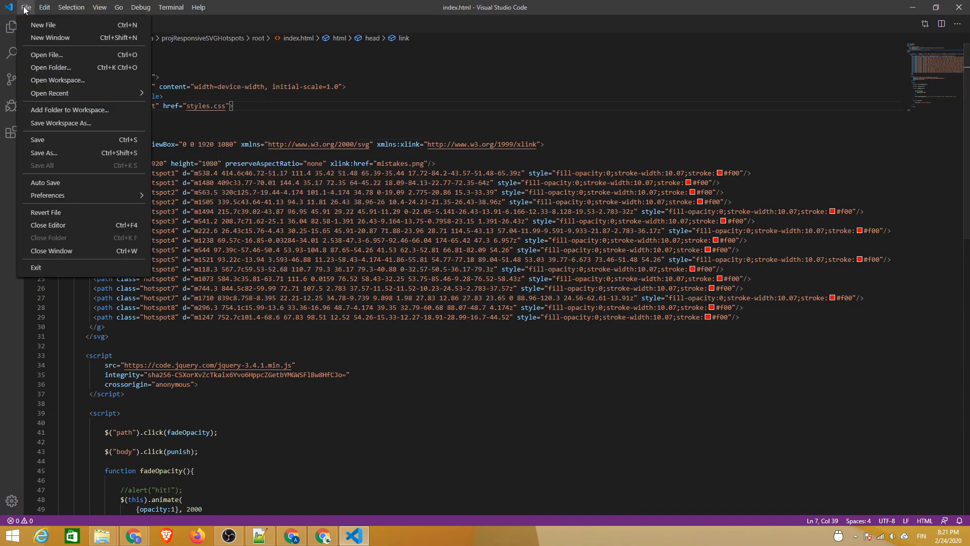
pyautogui.click(42, 24)
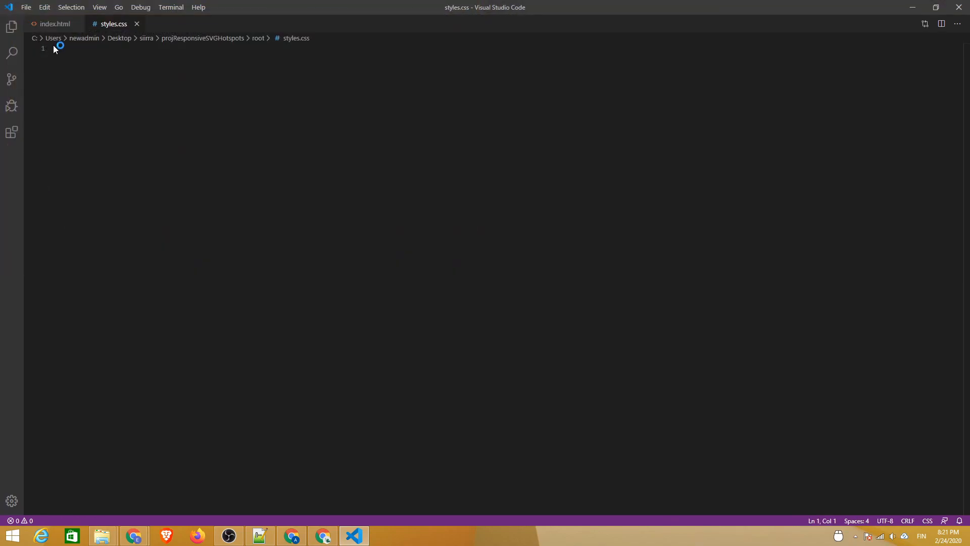
# Step: Give styles.css a path rule with opacity: 0 and save it
pyautogui.write('path {')
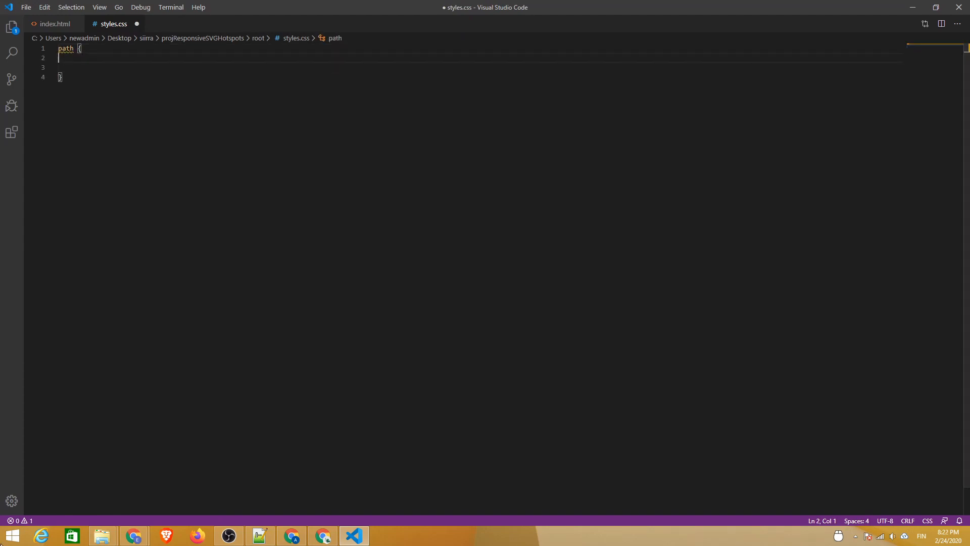
pyautogui.write('op')
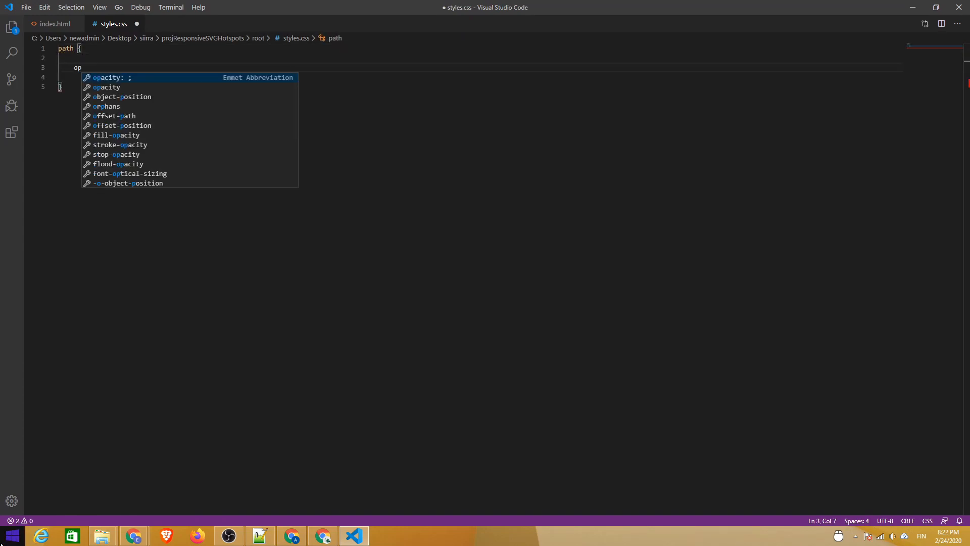
pyautogui.press('Tab')
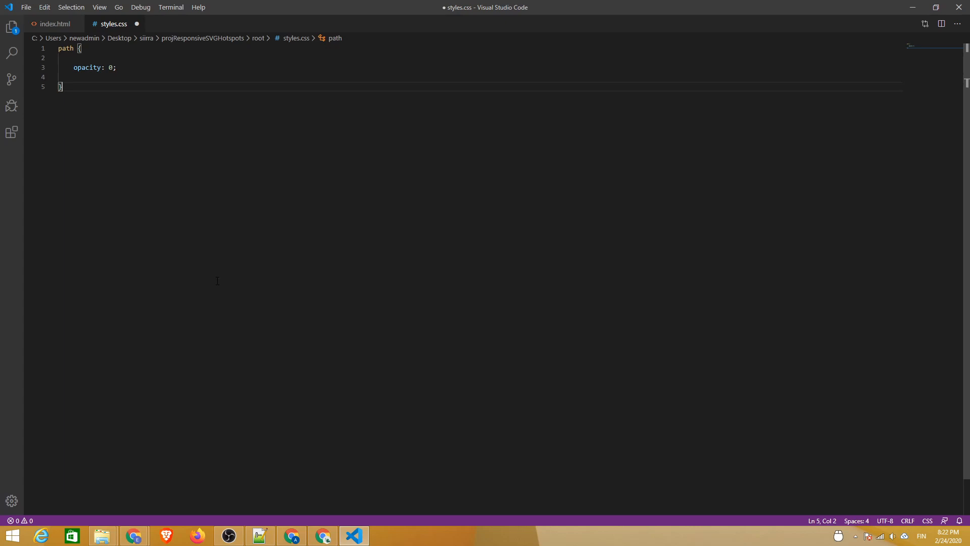
pyautogui.press('ctrl+s')
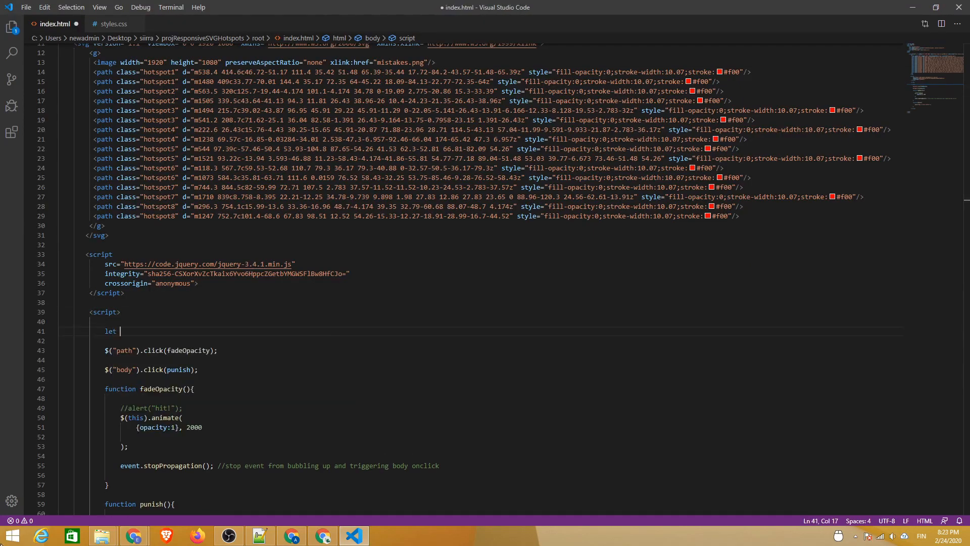
# Step: Declare let foundOnes = 0 and increment it inside fadeOpacity
pyautogui.write('foundOnes = 0;')
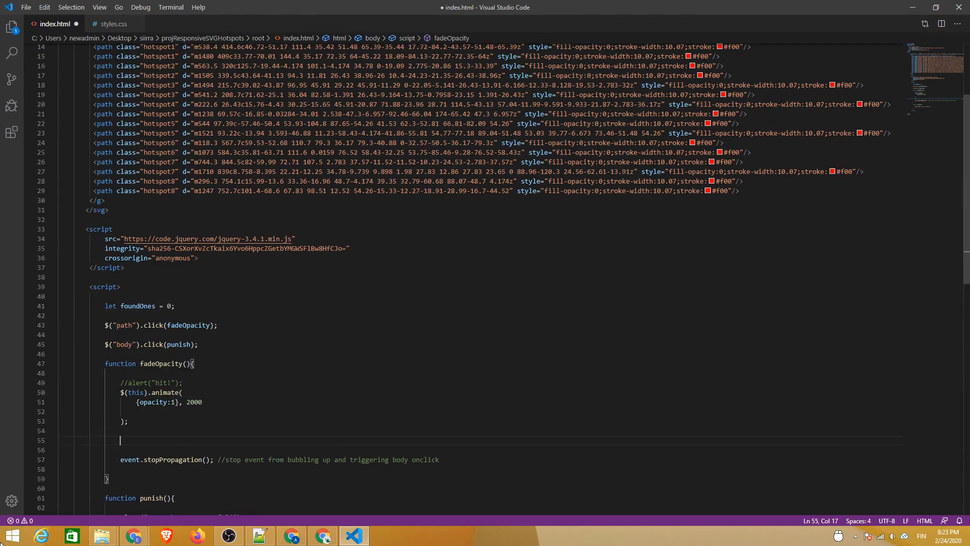
pyautogui.write('foundOnes++')
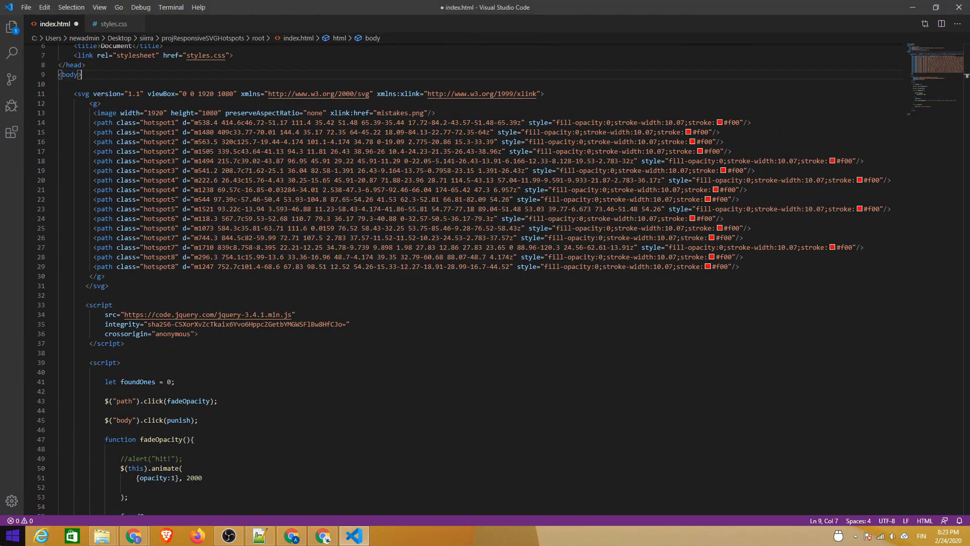
# Step: Add div#hud with p#found 'Mistakes found: 0' and p#currentTIme 'Time passed: 0'
pyautogui.write('<div id')
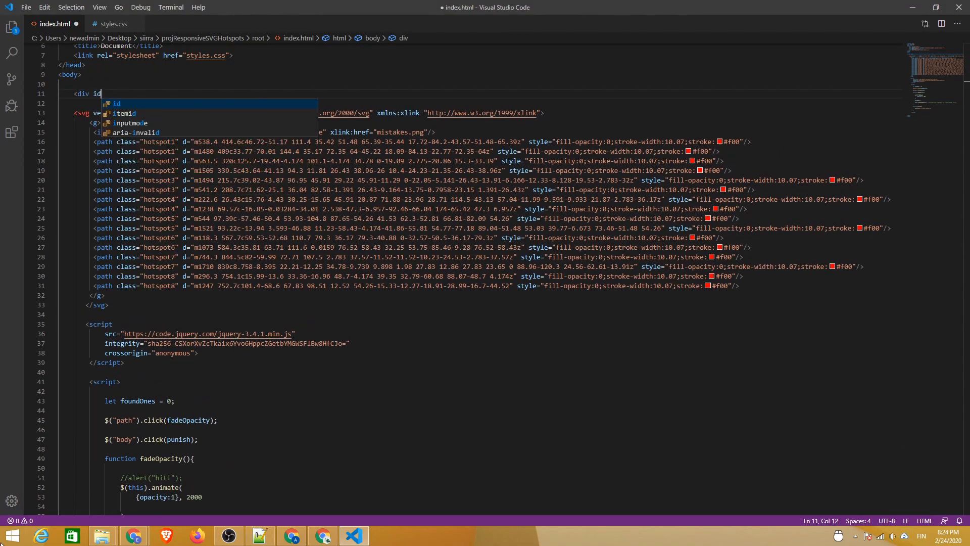
pyautogui.write('"hud">')
pyautogui.write('<p')
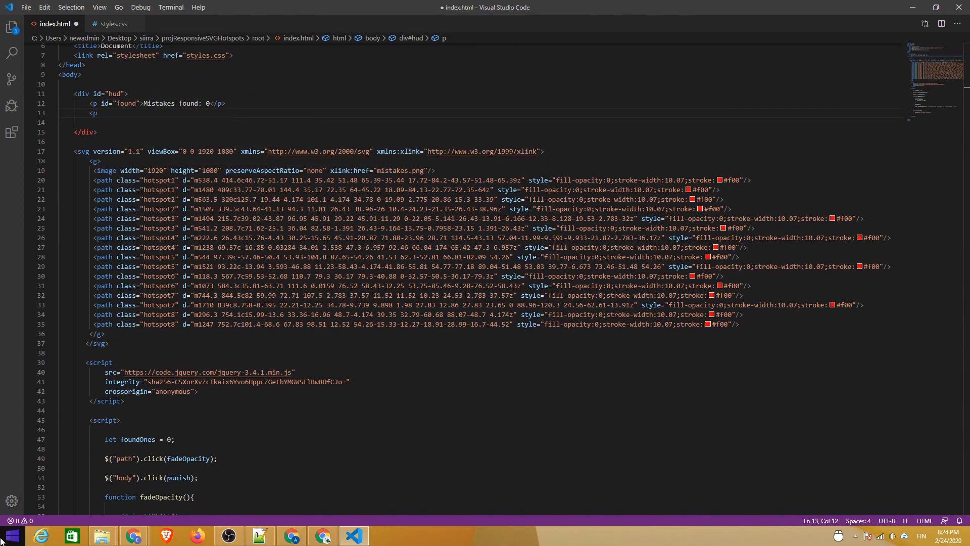
pyautogui.write('id="currentTIme"')
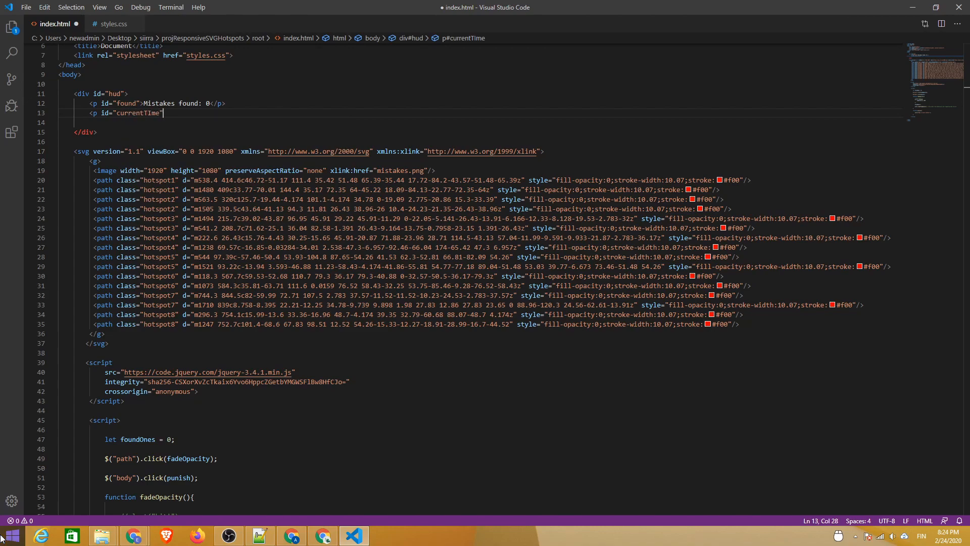
pyautogui.write('>Time passed: 0</p>')
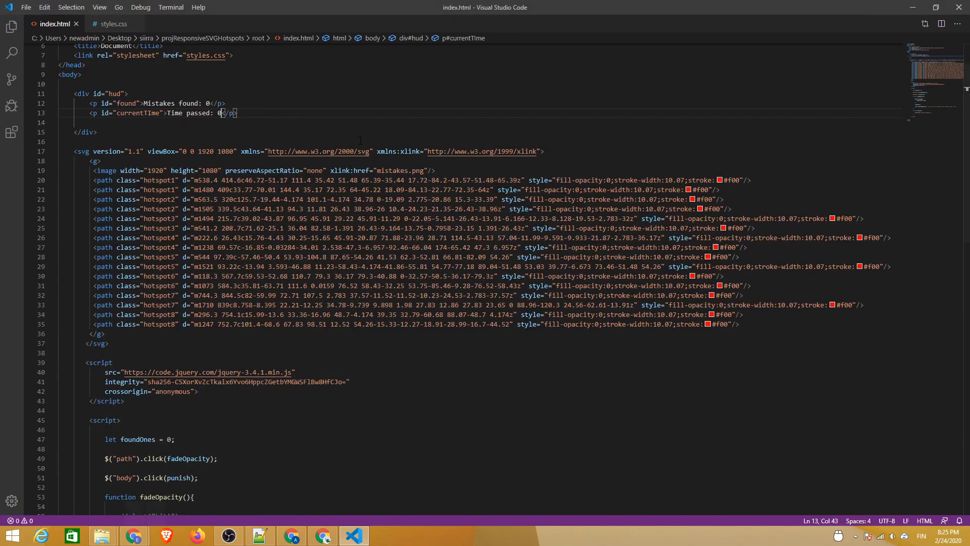
pyautogui.click(113, 23)
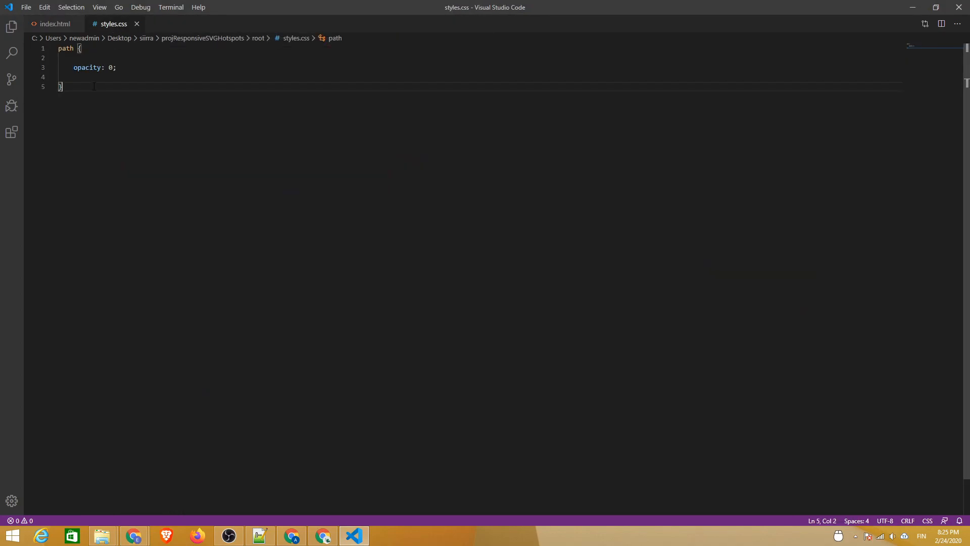
# Step: Add a #hud p rule with display: inline-block and save the stylesheet
pyautogui.write('#hud p {')
pyautogui.write('display: inline-block;')
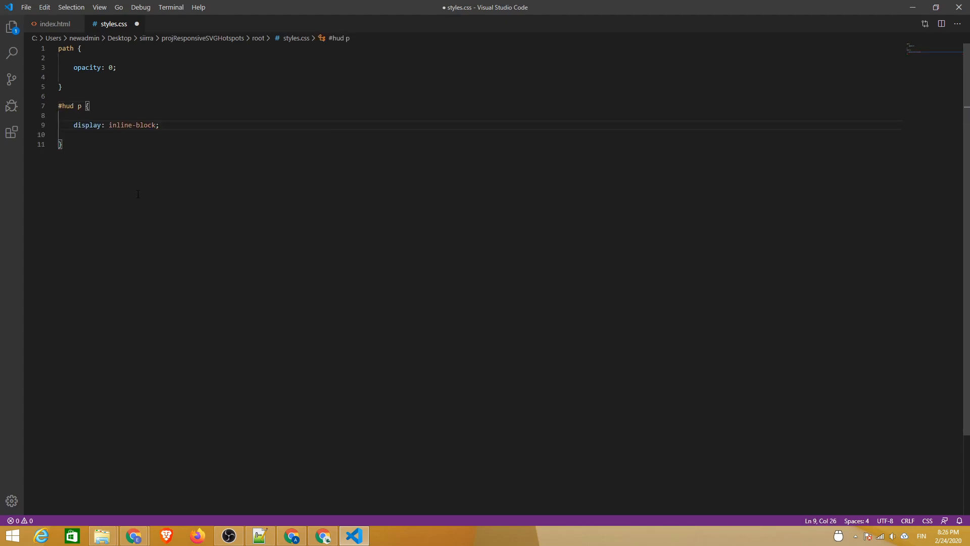
pyautogui.press('ctrl+s')
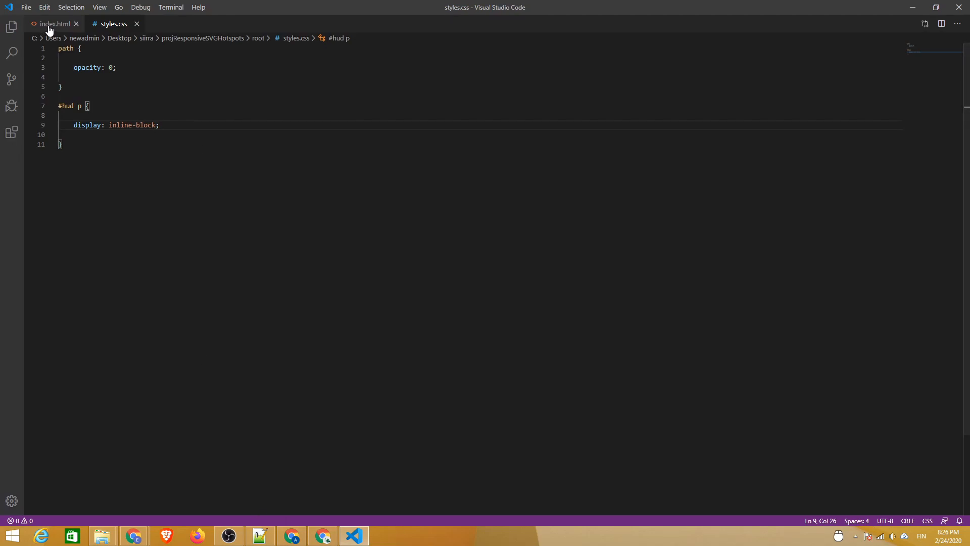
# Step: In fadeOpacity, set $("#found").html('Mistakes found: ' + foundOnes) after incrementing
pyautogui.click(53, 23)
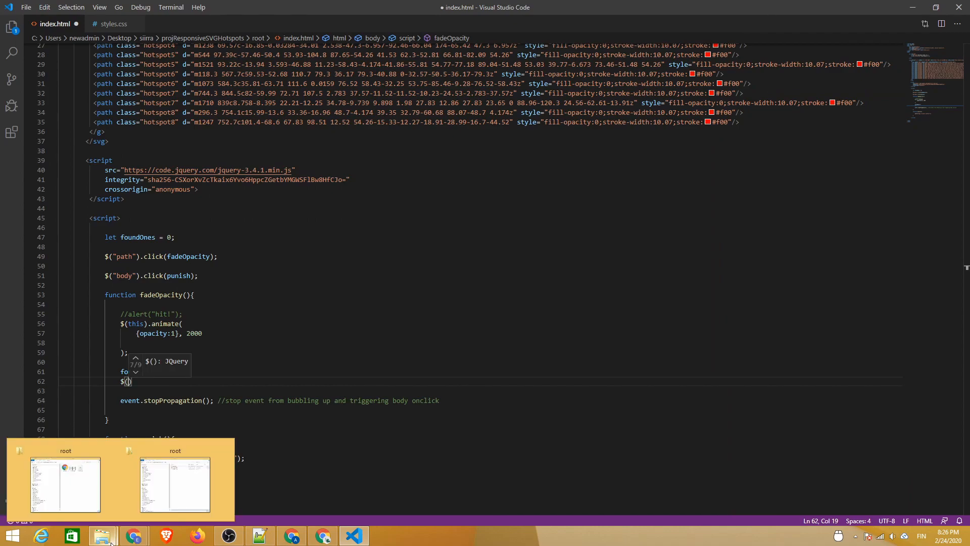
pyautogui.write('"#"')
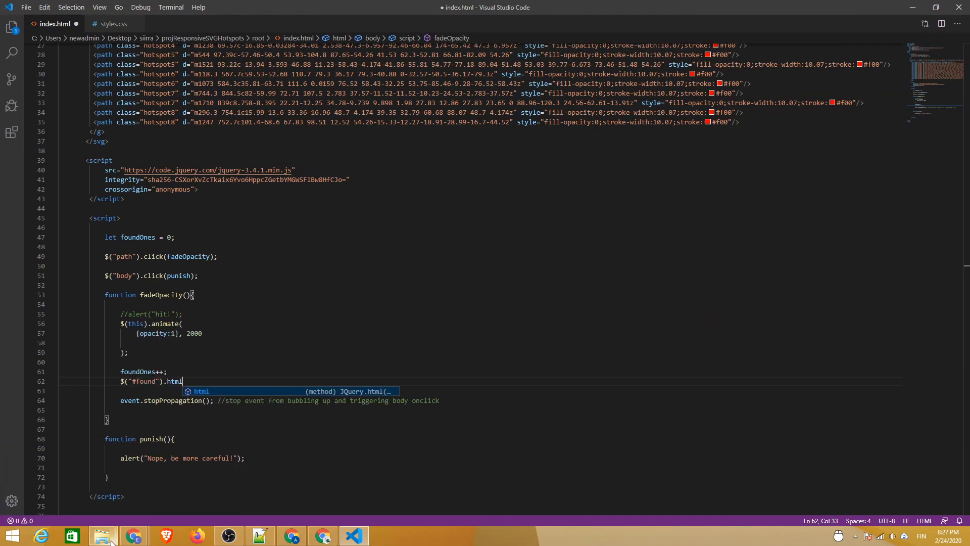
pyautogui.write("('Mistakes'")
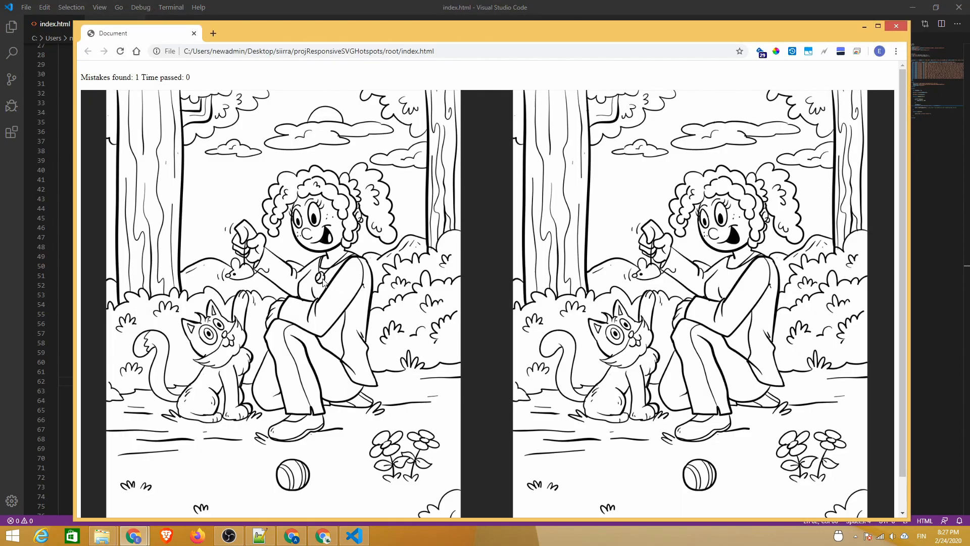
# Step: Click the pendant and sun hotspots in Chrome and notice repeat clicks still count
pyautogui.click(322, 279)
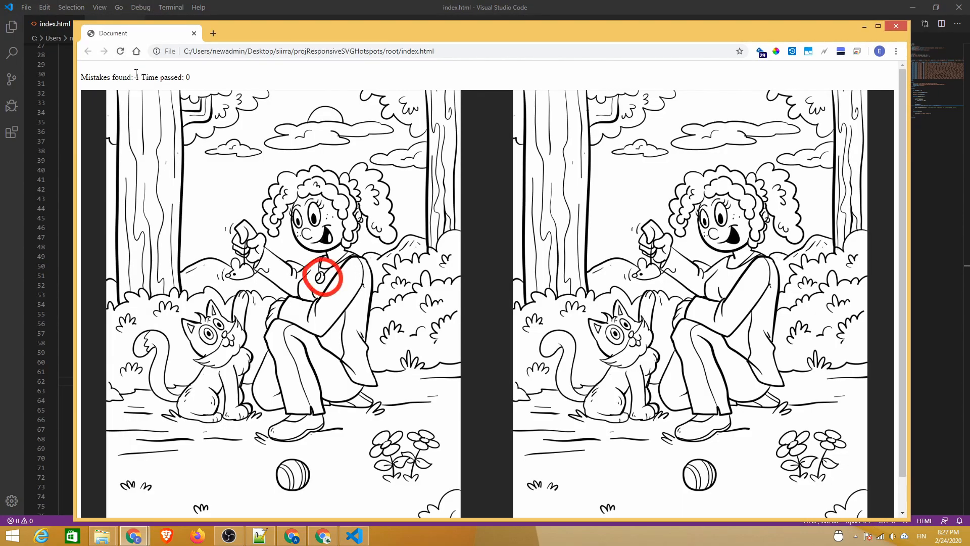
pyautogui.click(321, 277)
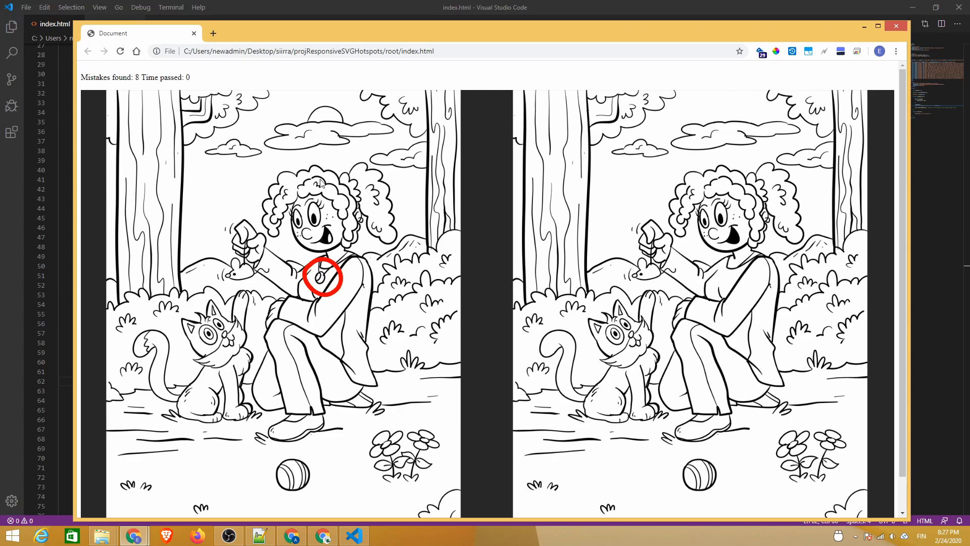
pyautogui.click(328, 117)
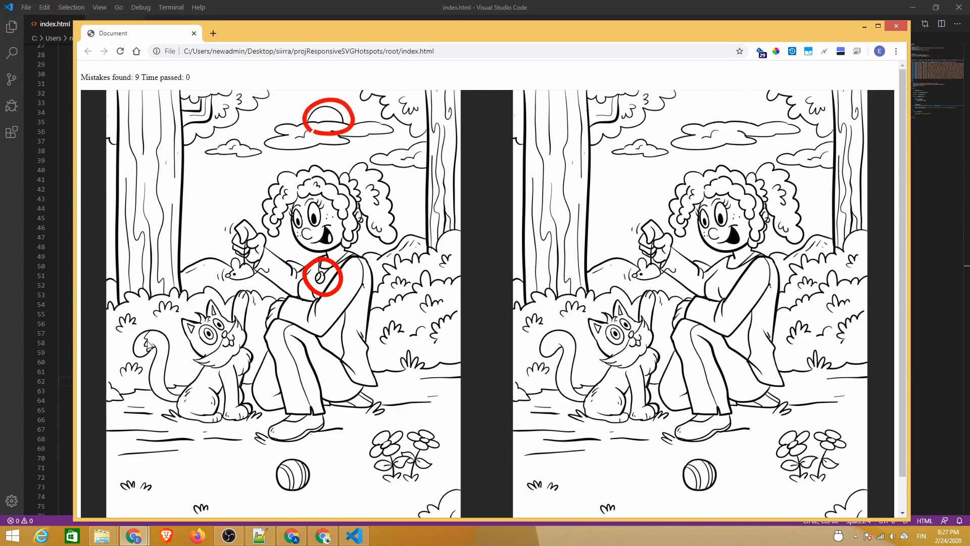
pyautogui.click(147, 346)
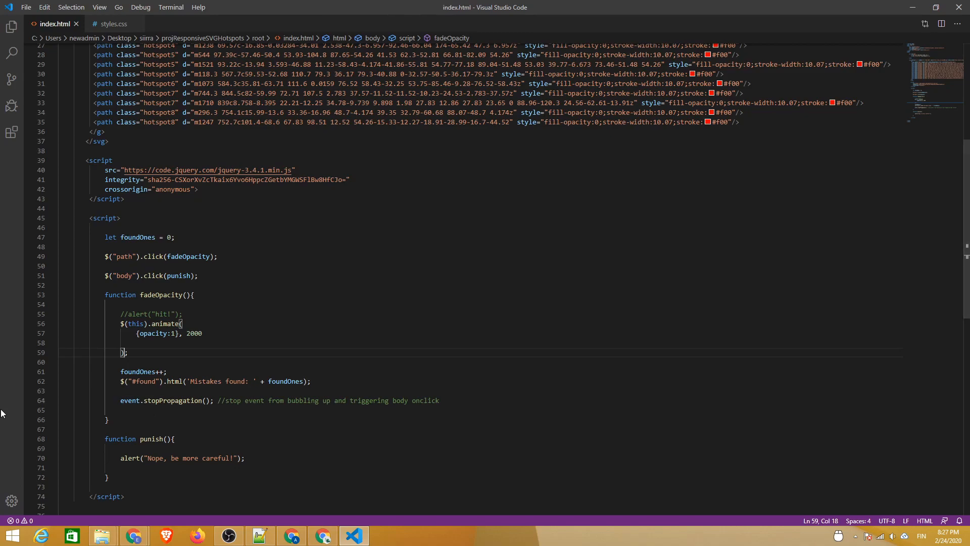
# Step: Chain .off() after animate so a found hotspot unbinds, then confirm repeats trigger the be-more-careful warning
pyautogui.write('.off()')
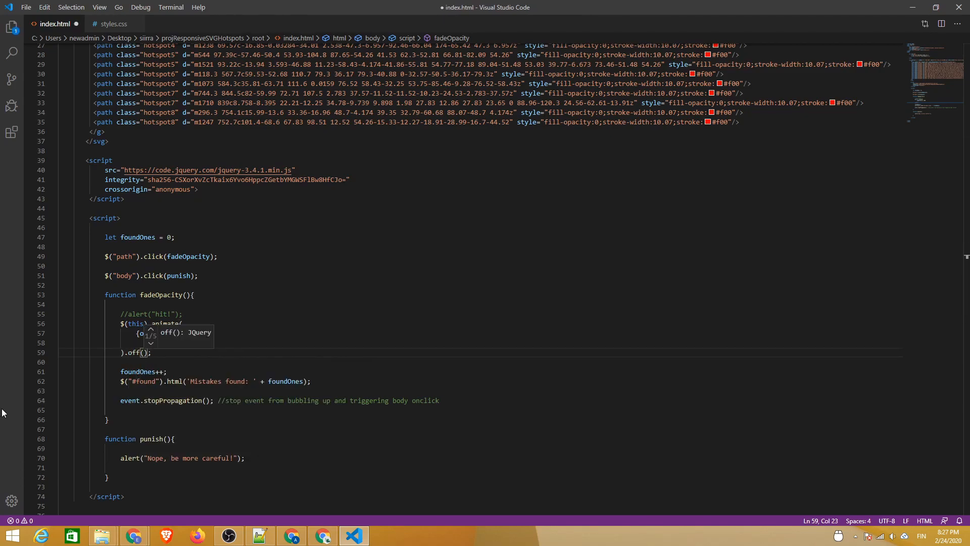
pyautogui.click(26, 7)
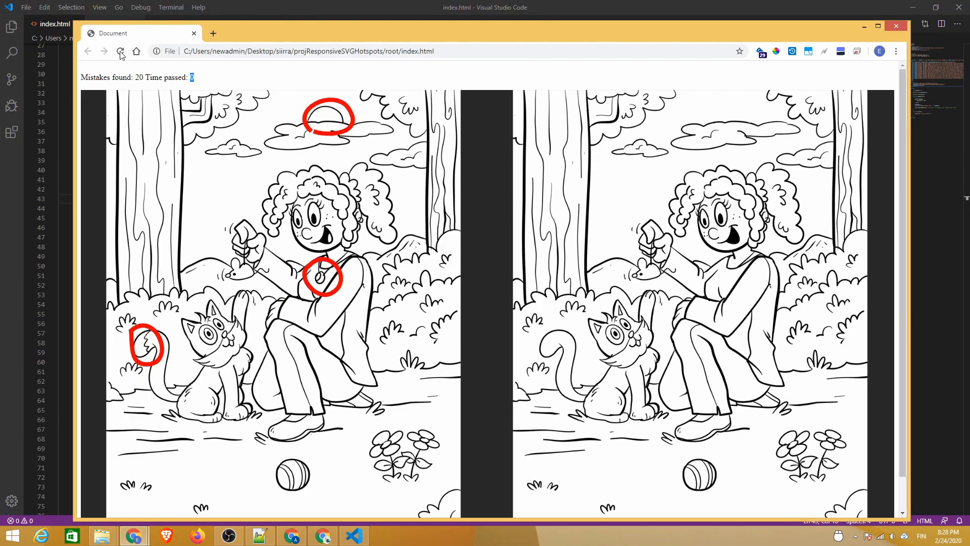
pyautogui.click(120, 51)
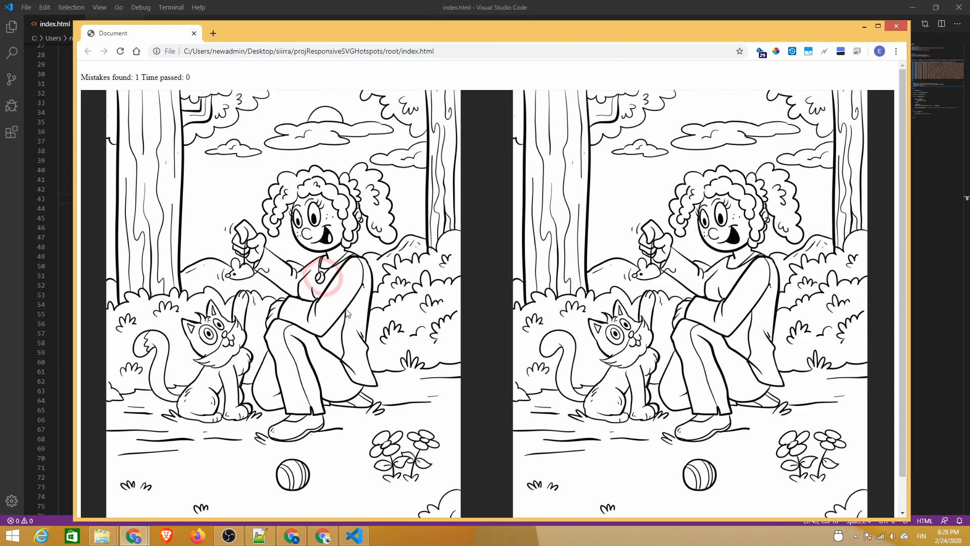
pyautogui.click(321, 275)
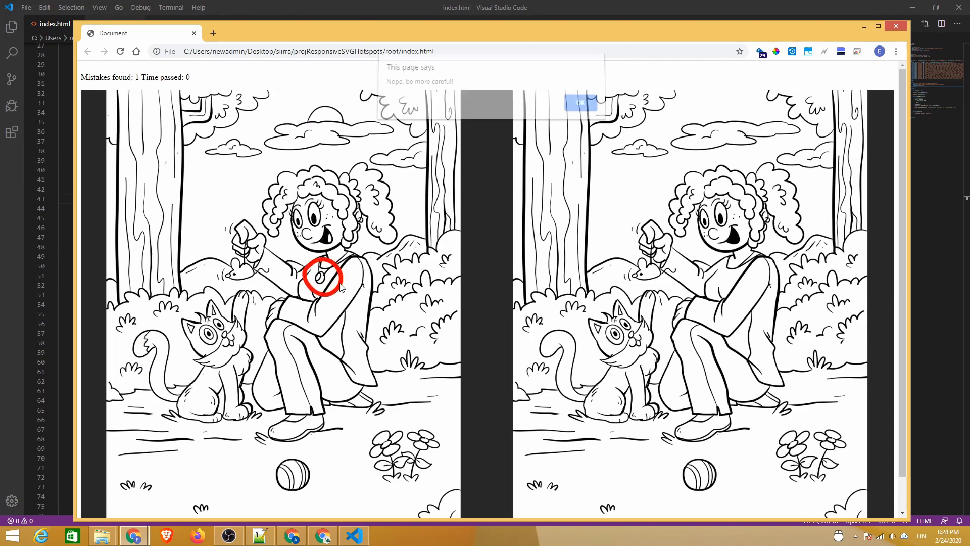
pyautogui.click(579, 102)
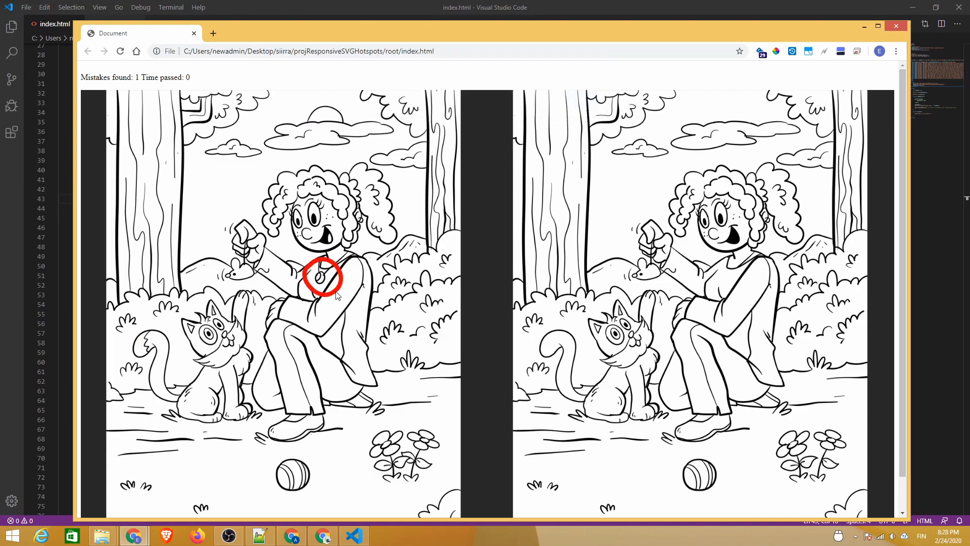
pyautogui.moveTo(563, 233)
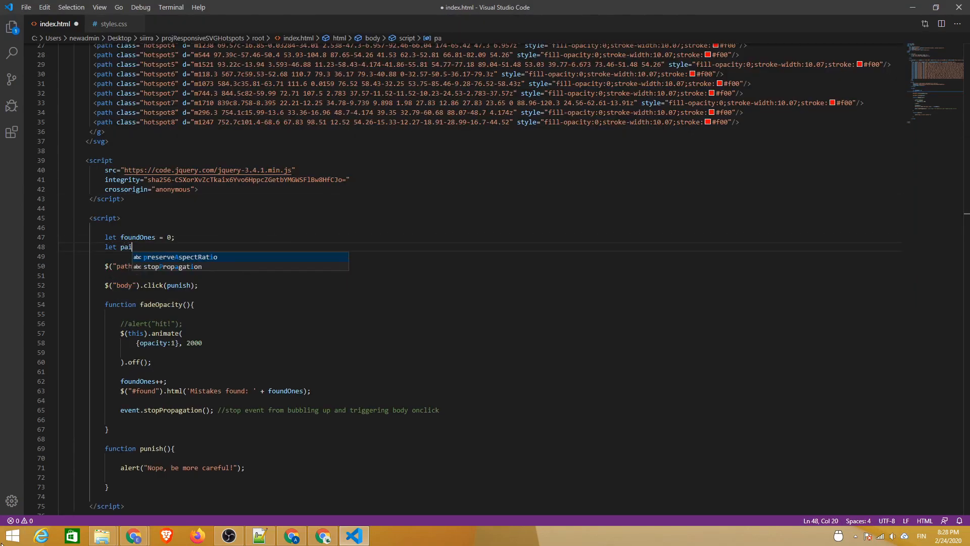
# Step: Store this.classList as pairedClassNameToHide and animate $('.' + pairedClassNameToHide) to opacity 1 too
pyautogui.write('redClassNameToHide;')
pyautogui.write('pairedClassNameToHide')
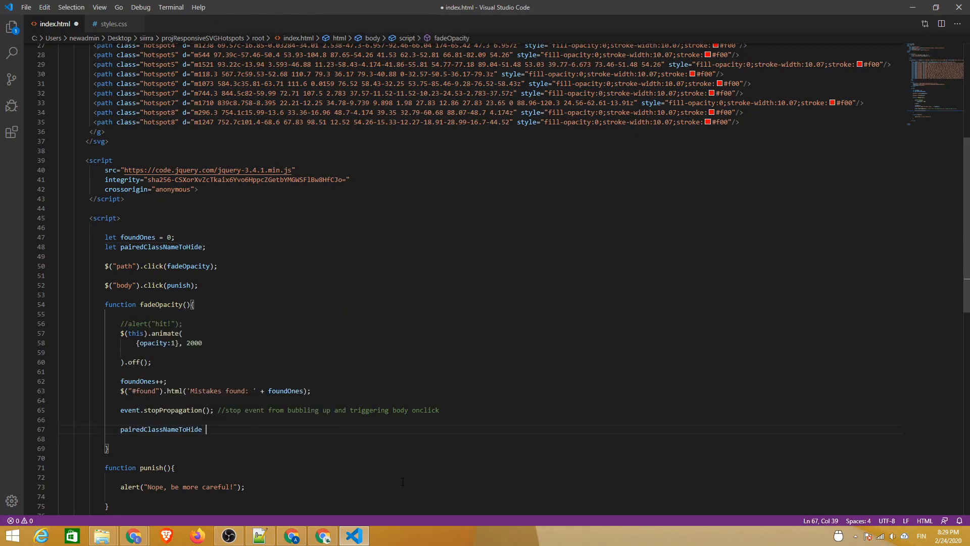
pyautogui.write('= this.classList;')
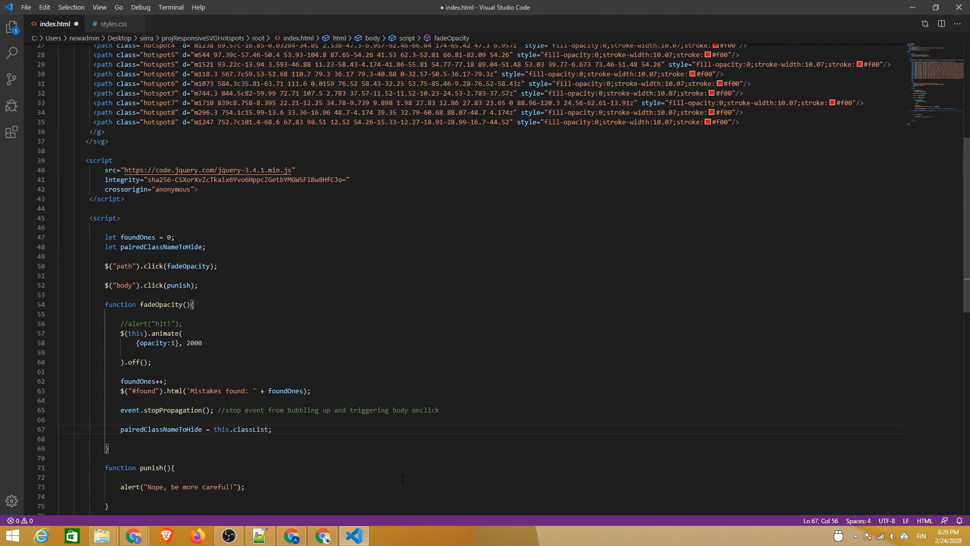
pyautogui.write('$()')
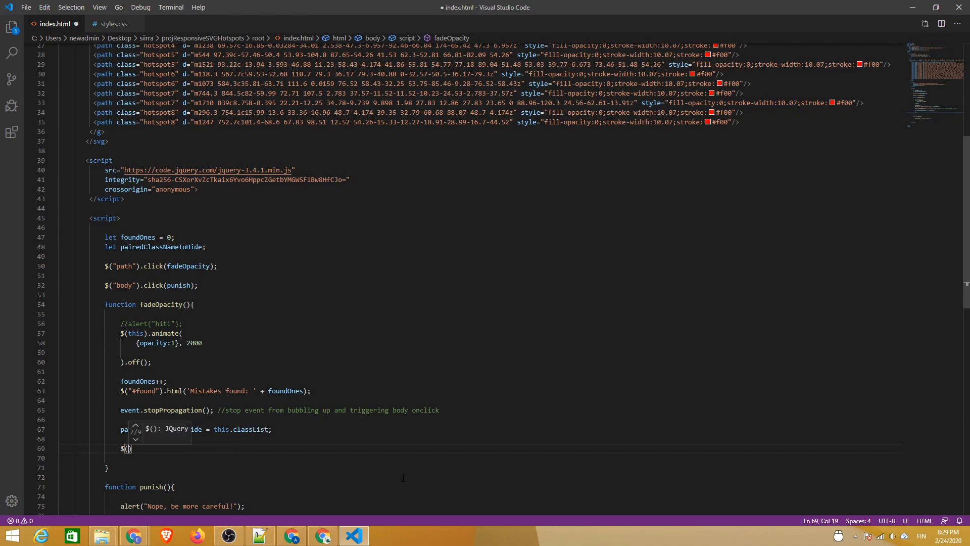
pyautogui.write("'")
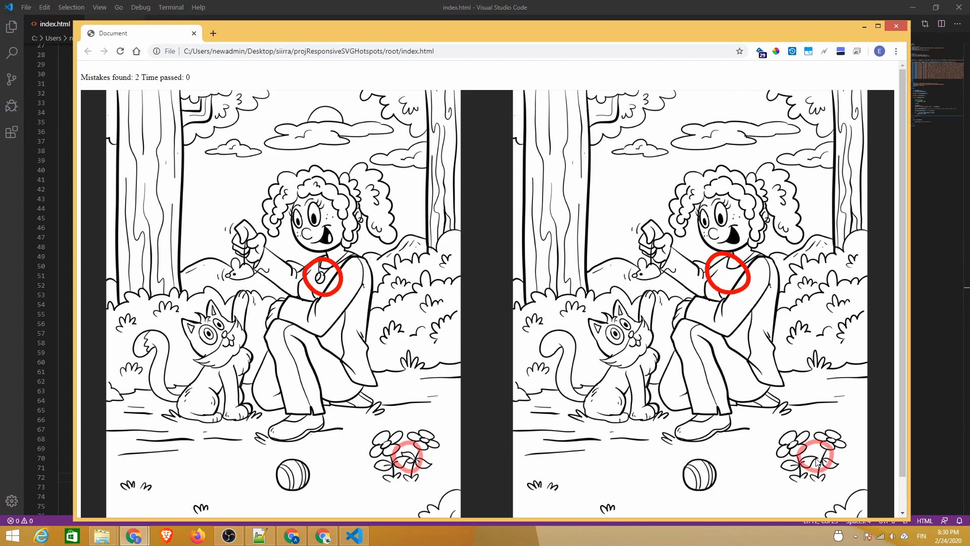
pyautogui.click(721, 117)
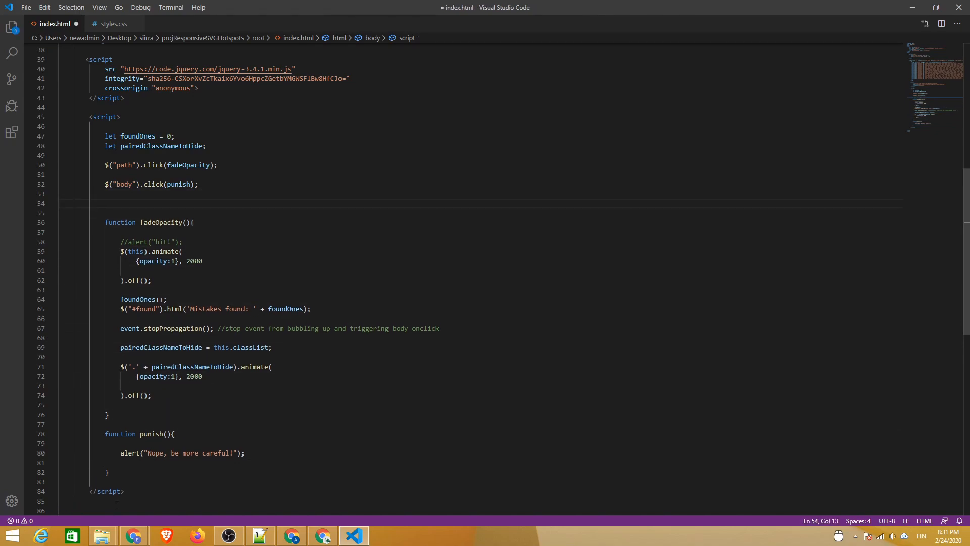
# Step: Call setInterval(everySec, 1000) and start everySec with an if on foundOnes < 8
pyautogui.write('setInterval')
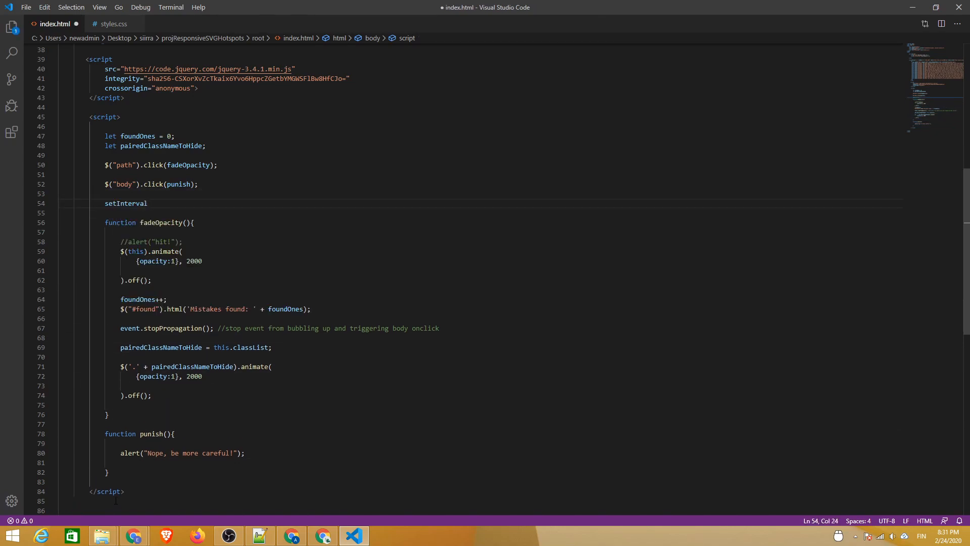
pyautogui.write('(')
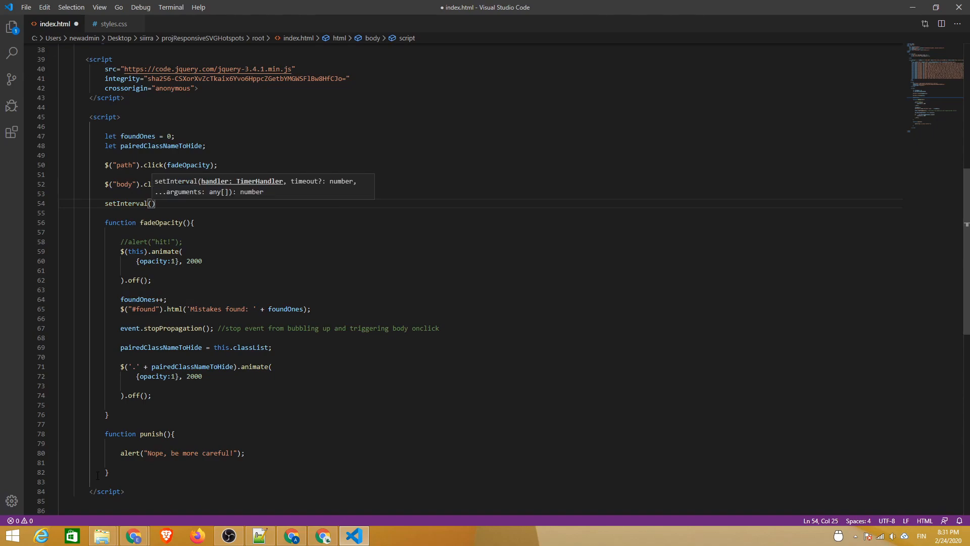
pyautogui.write('everySec, 1')
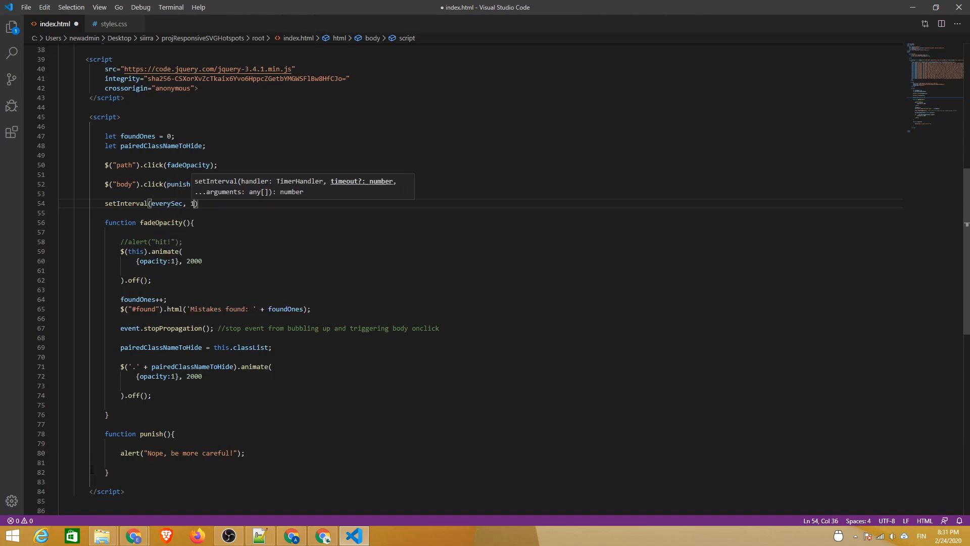
pyautogui.write('000')
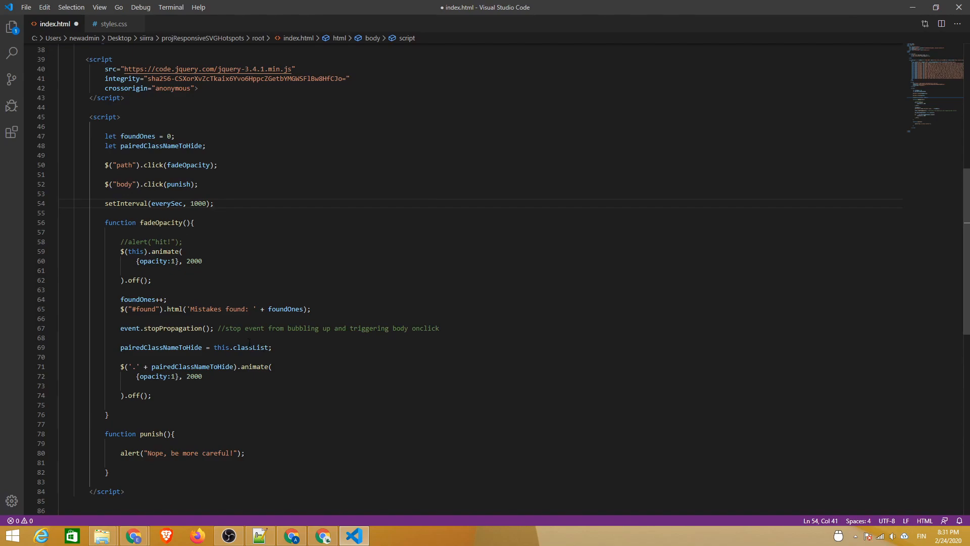
pyautogui.write('f')
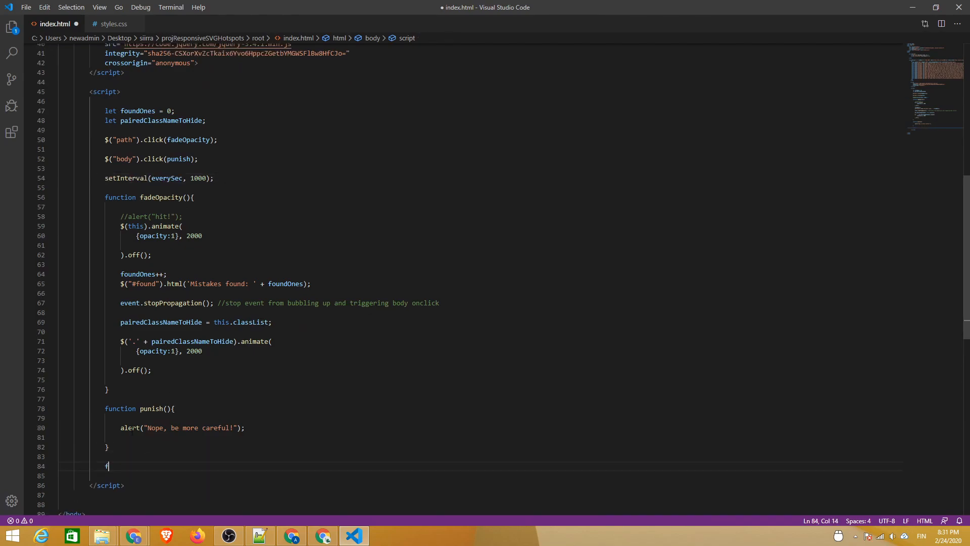
pyautogui.write('unction every')
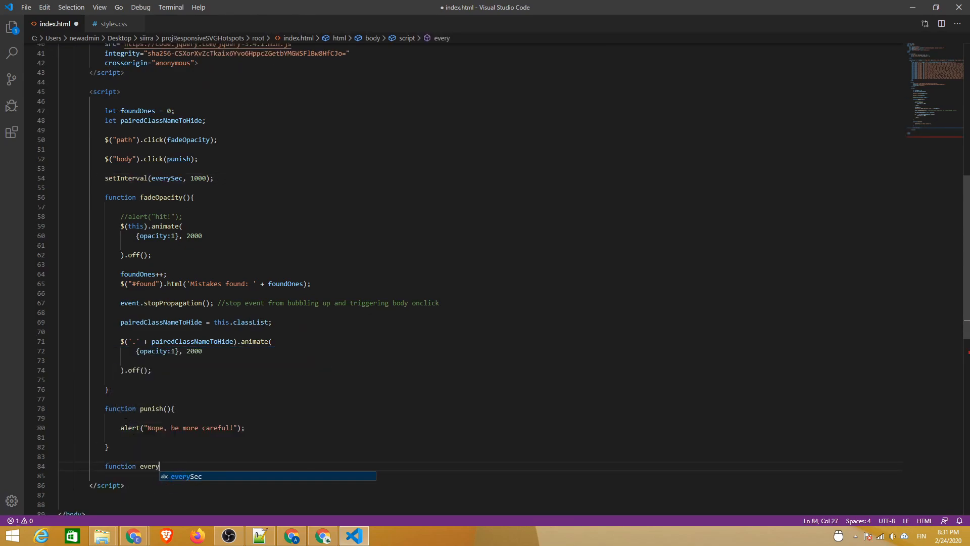
pyautogui.press('Tab')
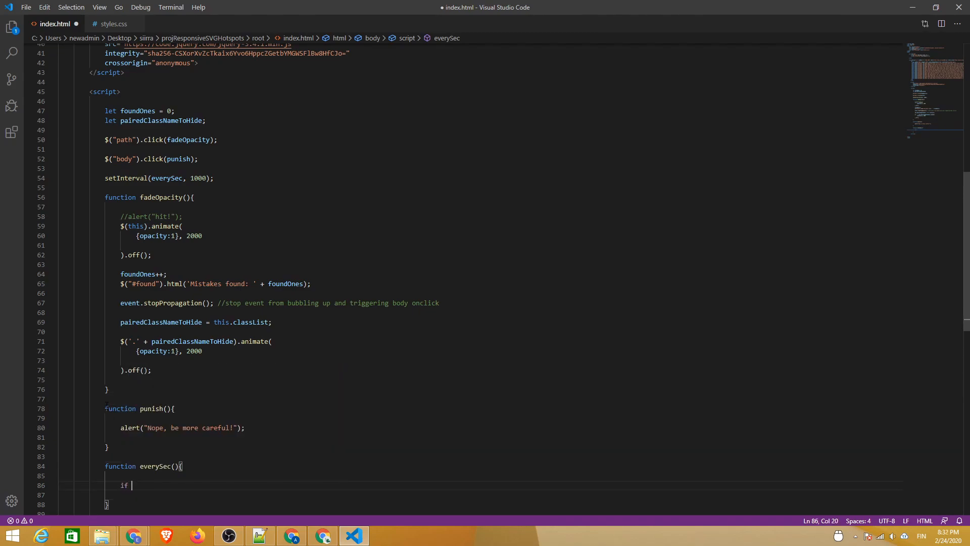
pyautogui.write('(')
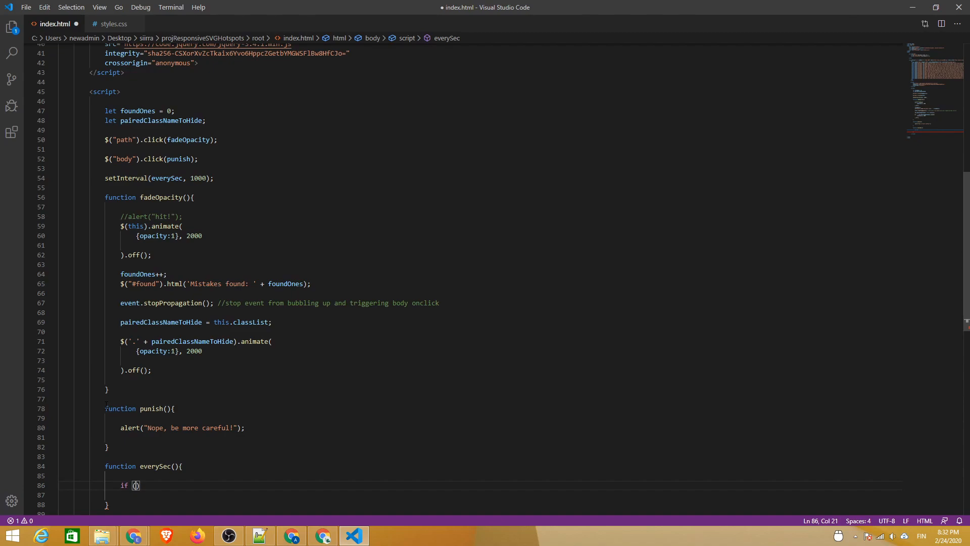
pyautogui.write('foundOnes')
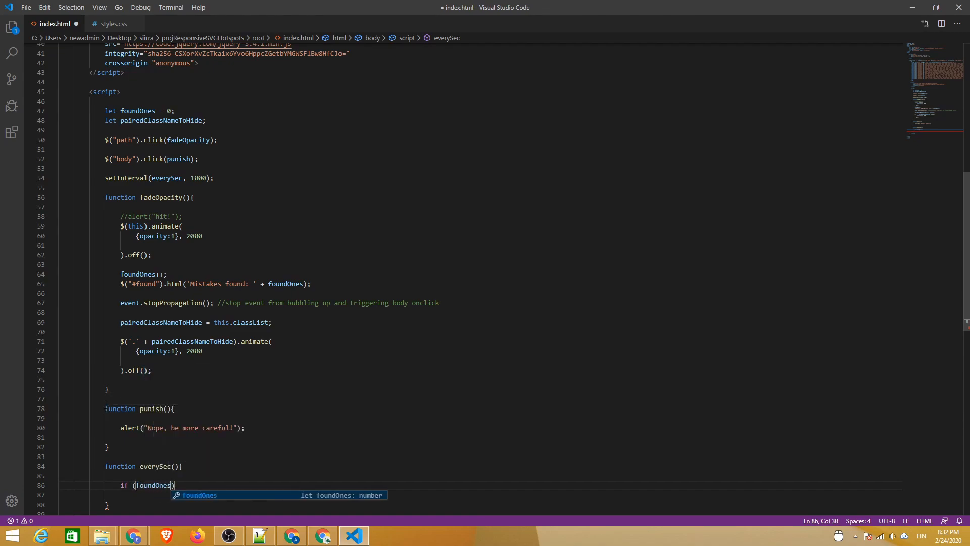
pyautogui.write('" "')
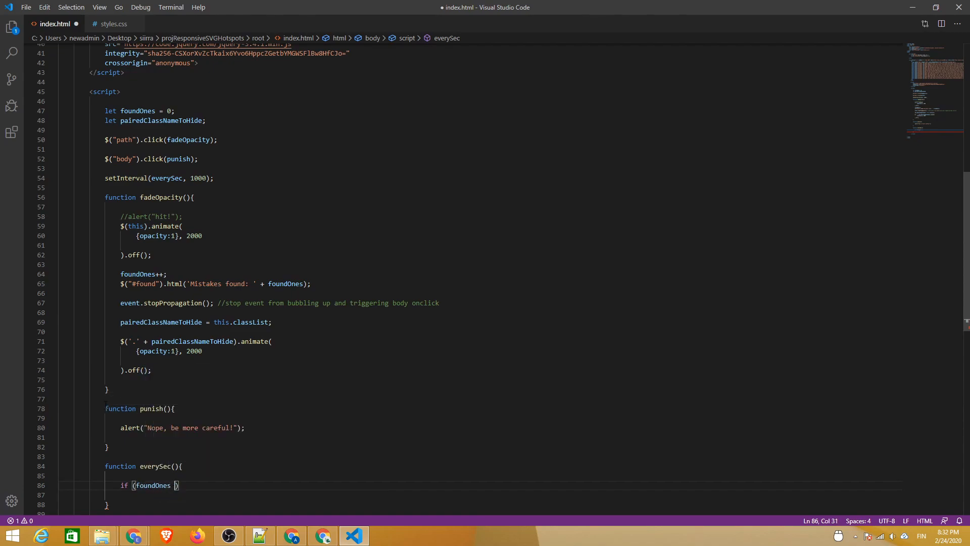
pyautogui.write('< 8')
pyautogui.click(487, 131)
pyautogui.write('let cu')
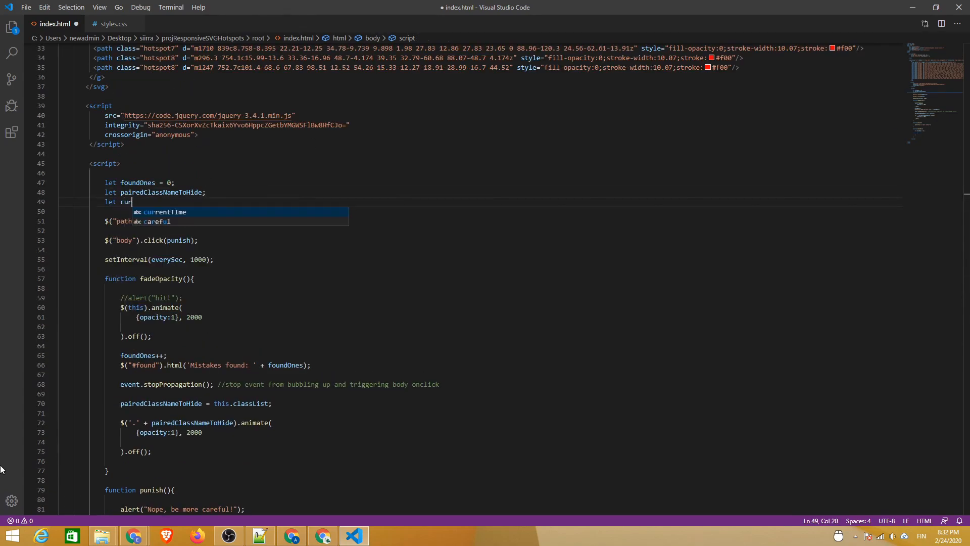
# Step: Declare currentTime = 0, increment it each tick and write 'Time passed' plus currentTime into #currentTime
pyautogui.write('rentTime = 0')
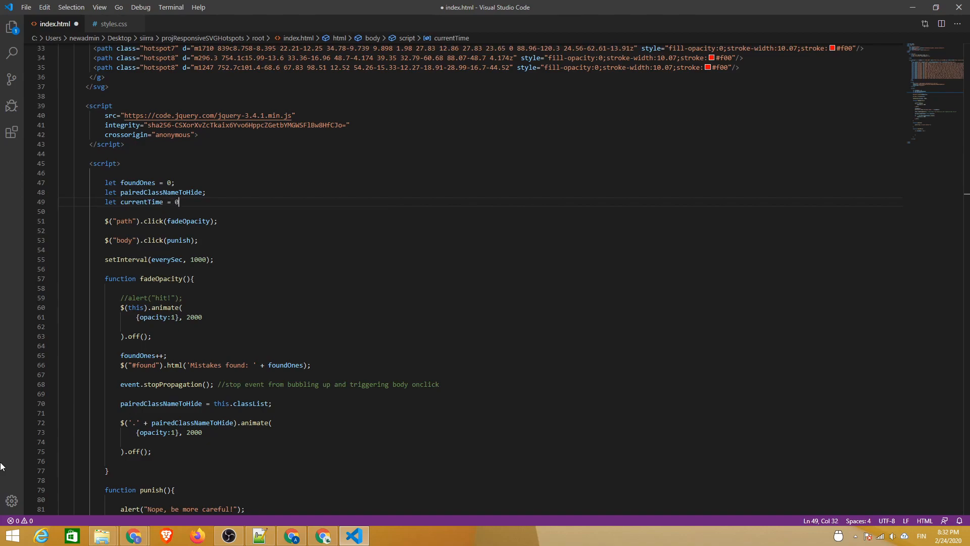
pyautogui.scroll(-3)
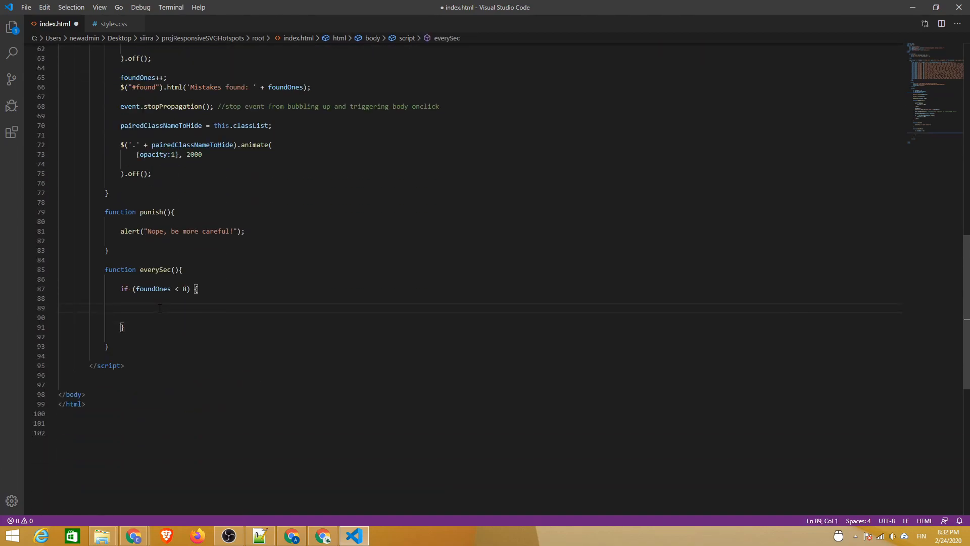
pyautogui.write('currentTime')
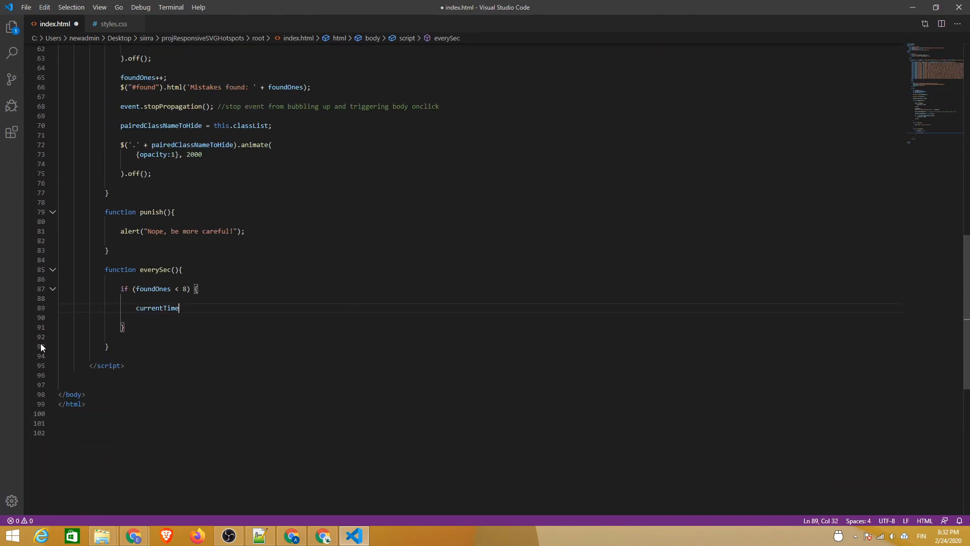
pyautogui.write('++;')
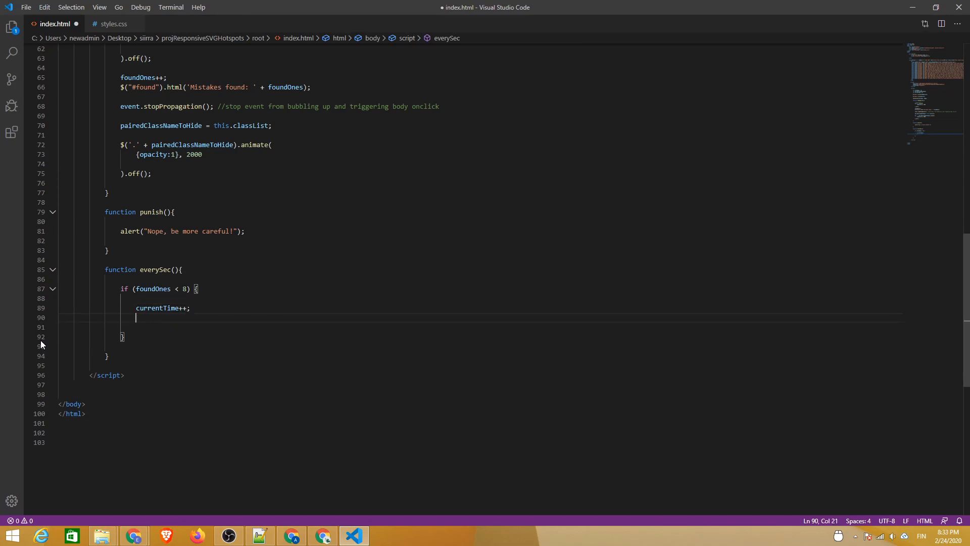
pyautogui.write('$(')
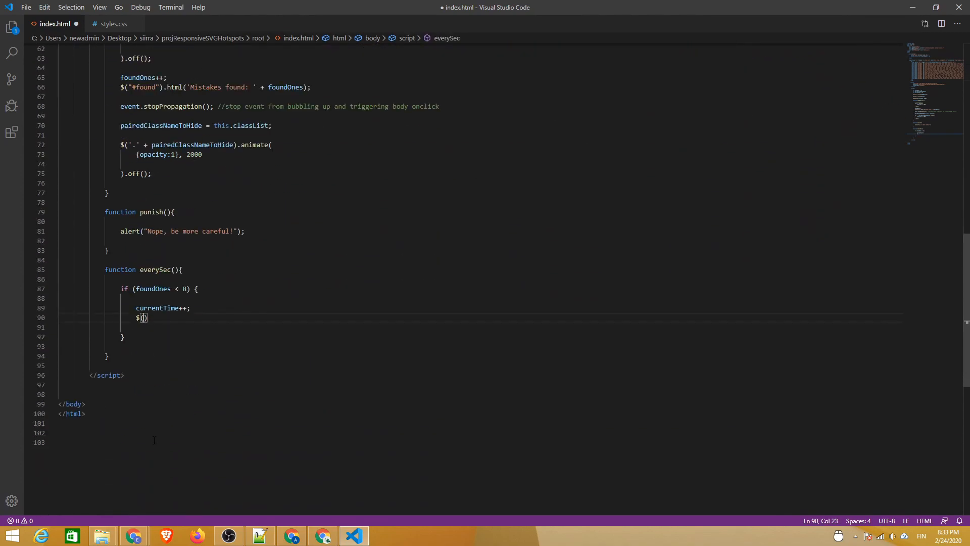
pyautogui.write('"#currentTime").')
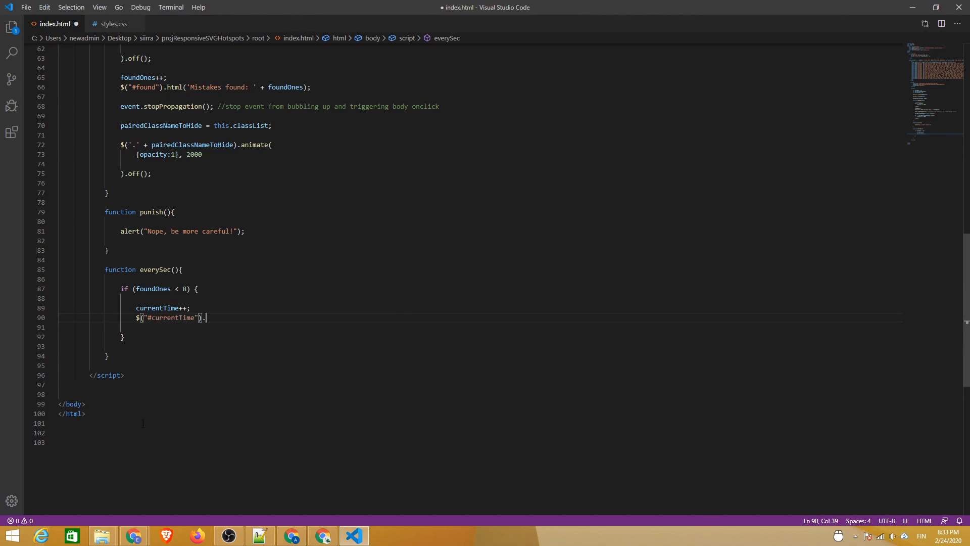
pyautogui.write(".html('')")
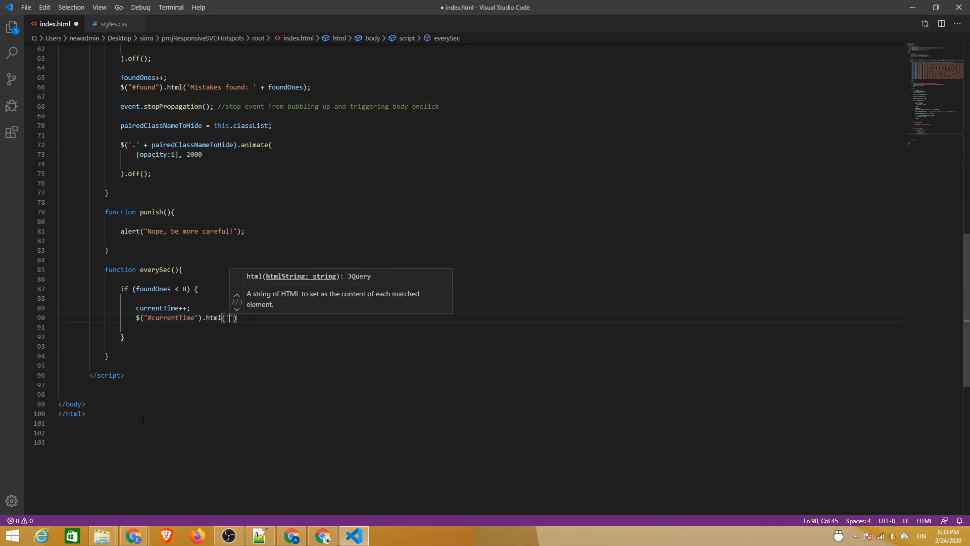
pyautogui.write('Time passed:')
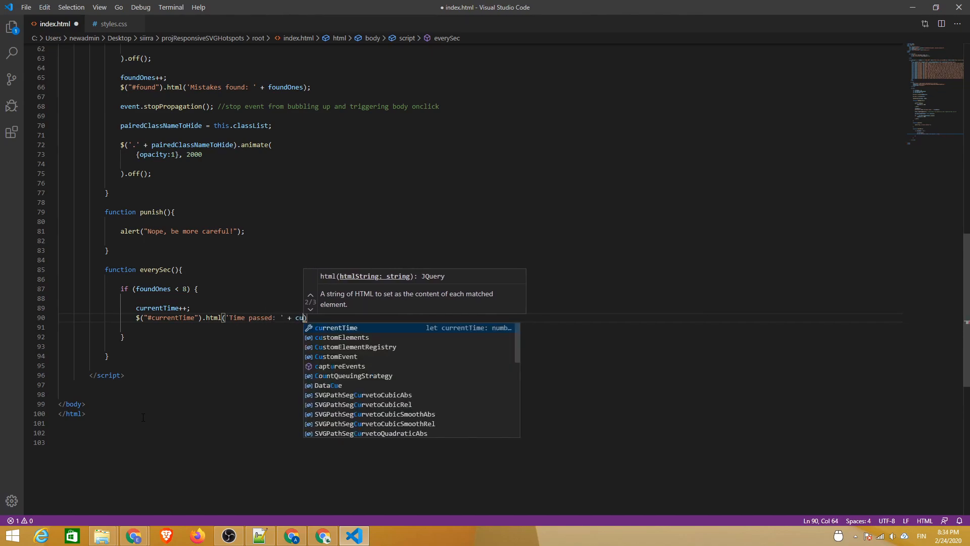
pyautogui.press('Tab')
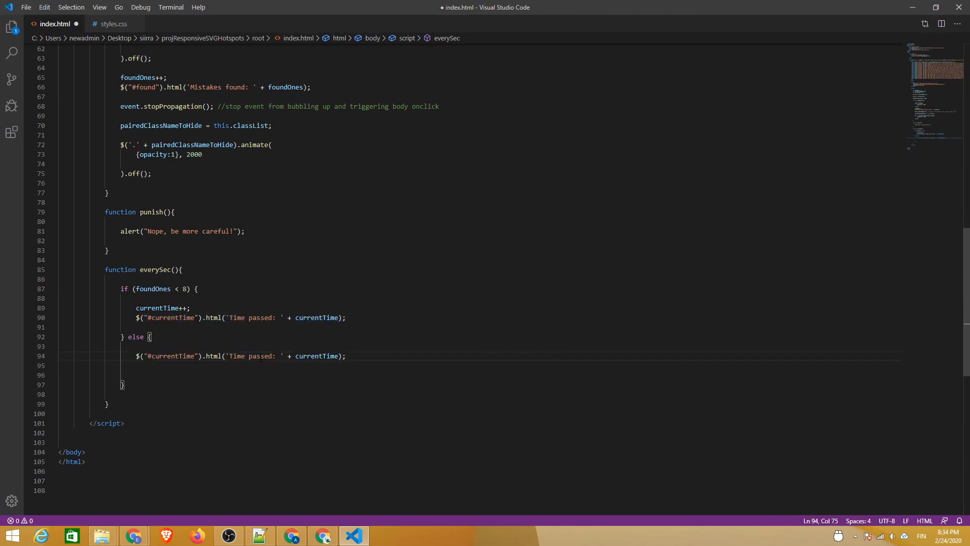
# Step: In the else branch show 'Congratulations, you found all the mistakes! Your ti...' instead of Time passed
pyautogui.doubleClick(244, 355)
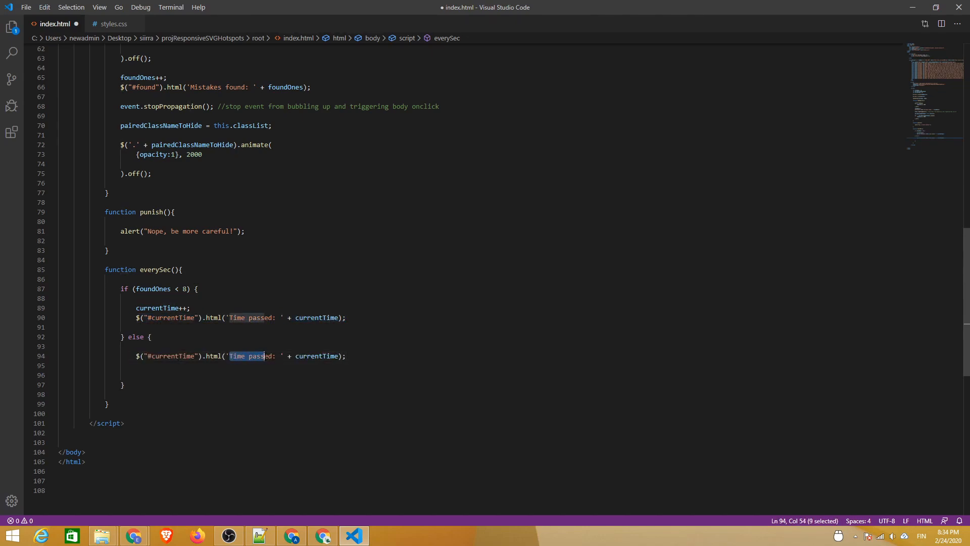
pyautogui.write('Congratulations, you found all')
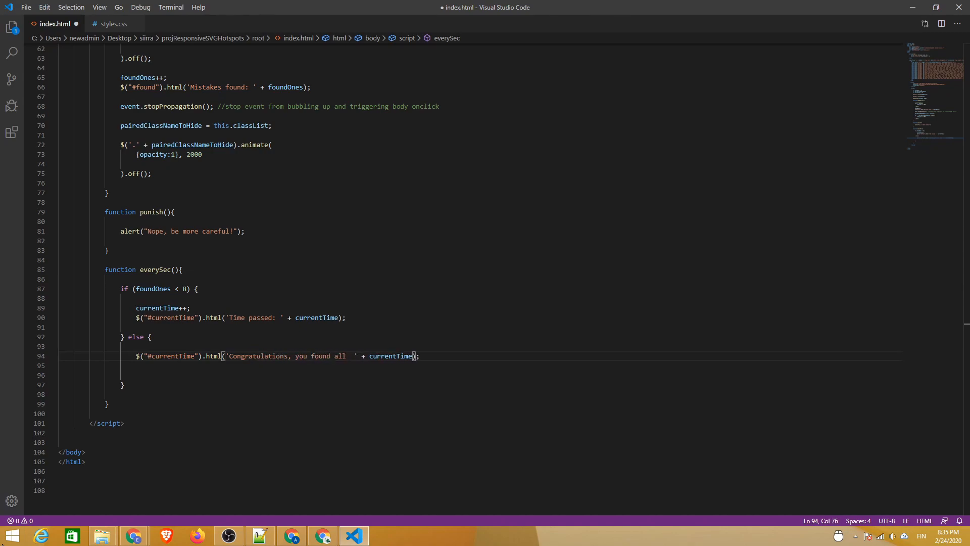
pyautogui.write('the mistakes! Your ti')
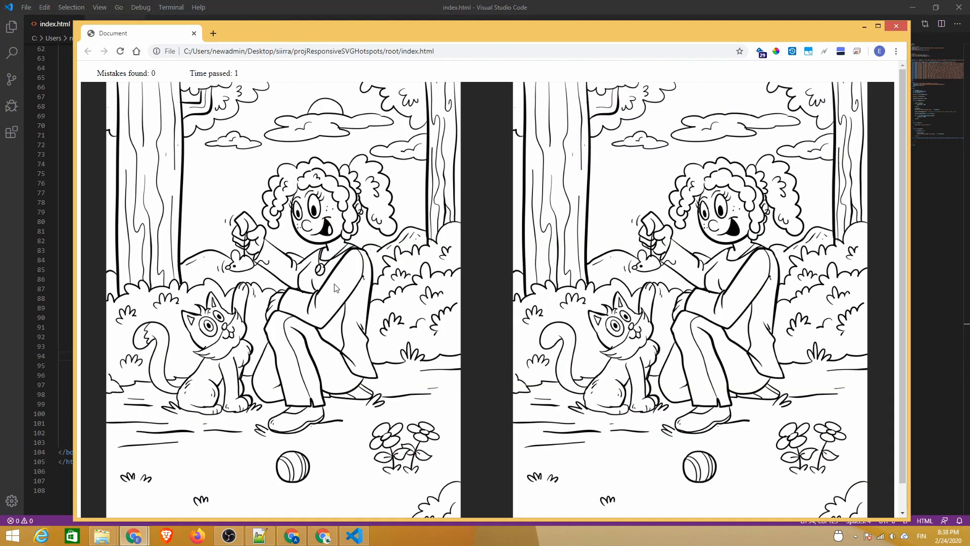
# Step: Mark a spotted difference in the picture and watch Mistakes found and Time passed update
pyautogui.click(319, 269)
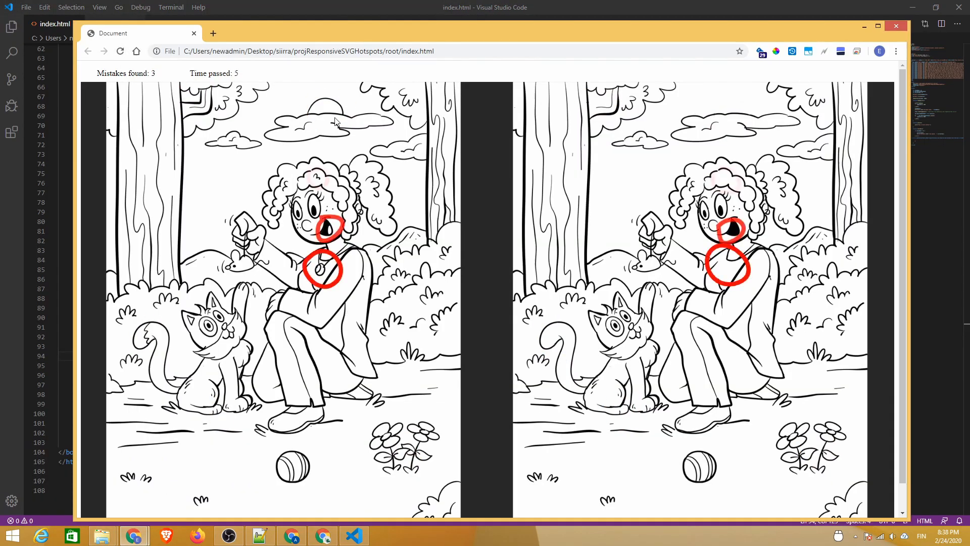